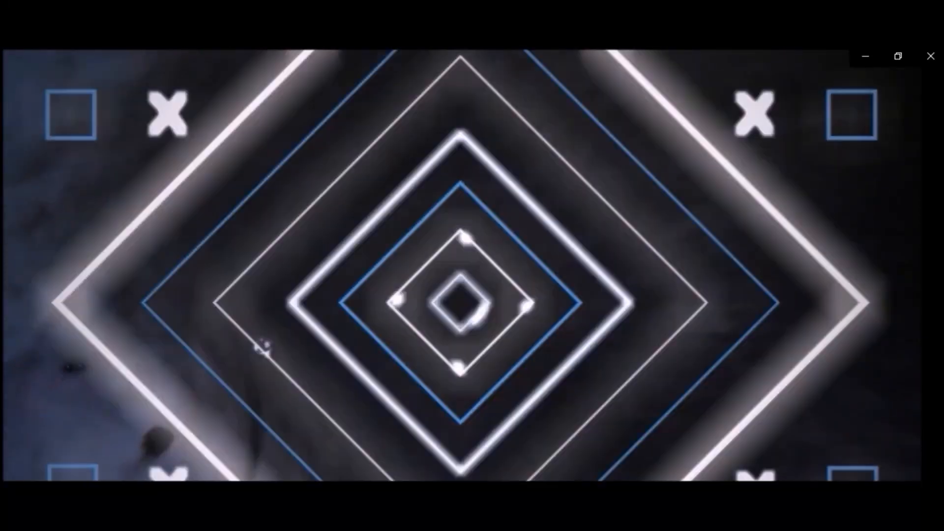
# Bring Google Chrome forward on the World of Mods Spin Tires cars tab
pyautogui.click(930, 55)
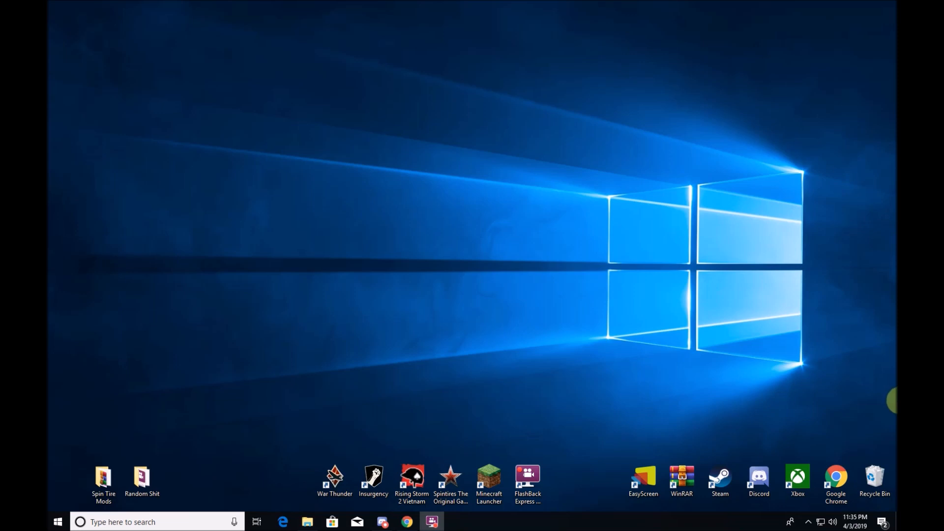
pyautogui.moveTo(804, 371)
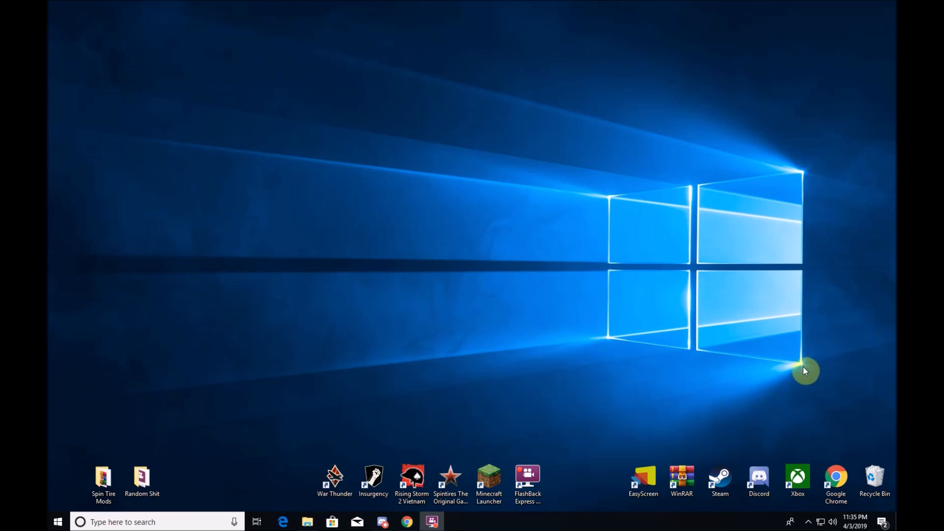
pyautogui.moveTo(806, 346)
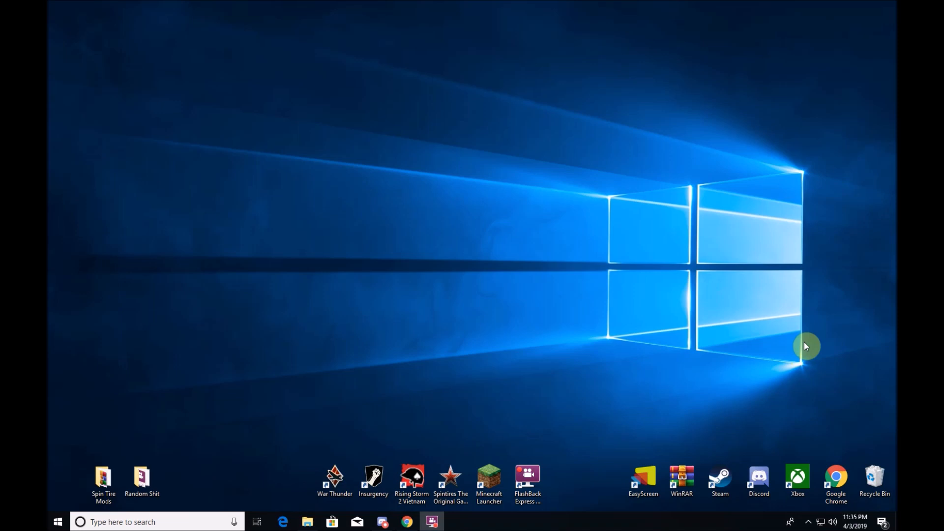
pyautogui.moveTo(787, 344)
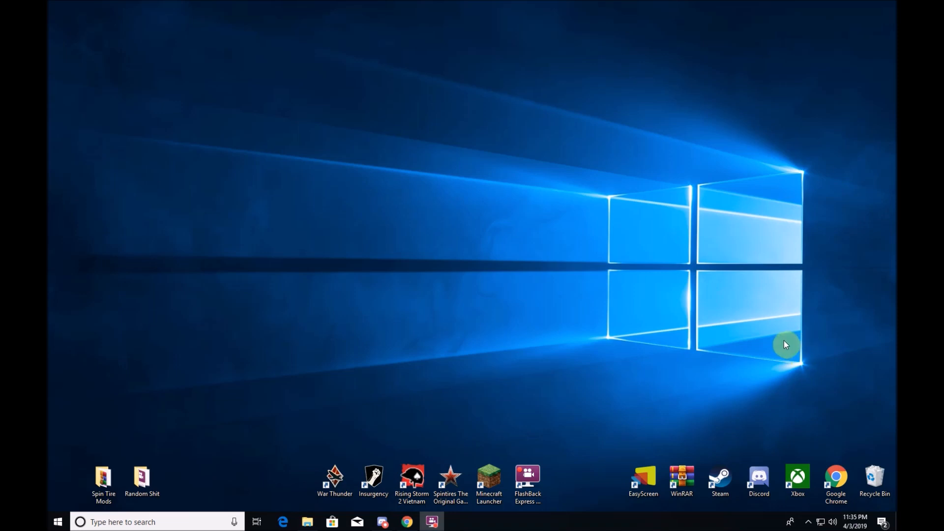
pyautogui.moveTo(537, 321)
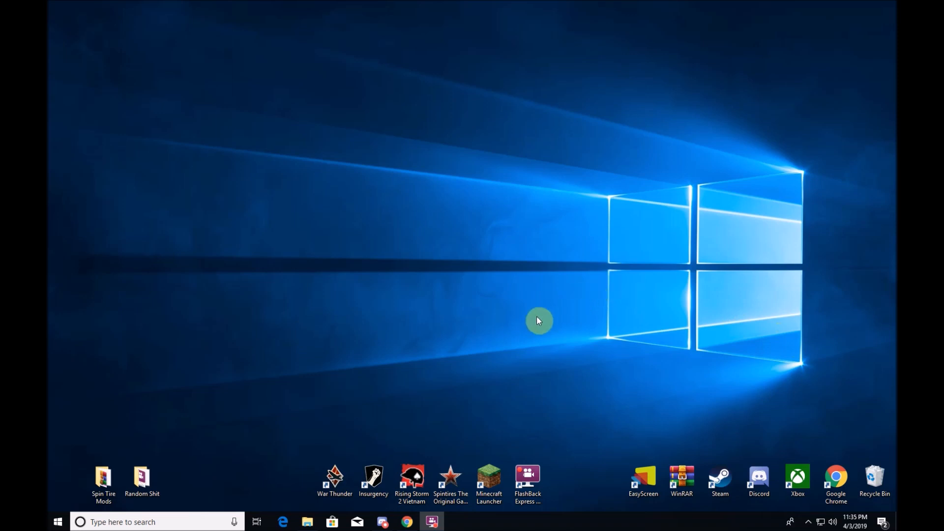
pyautogui.moveTo(525, 389)
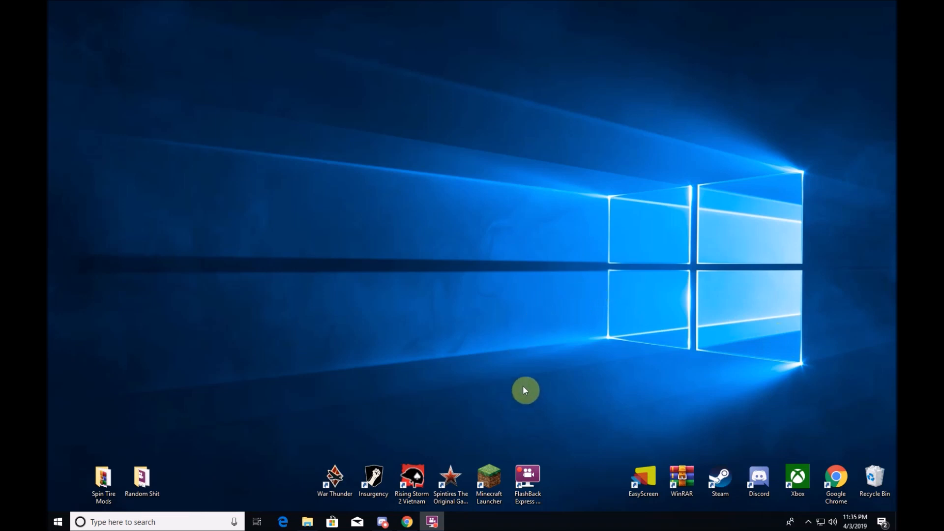
pyautogui.moveTo(537, 393)
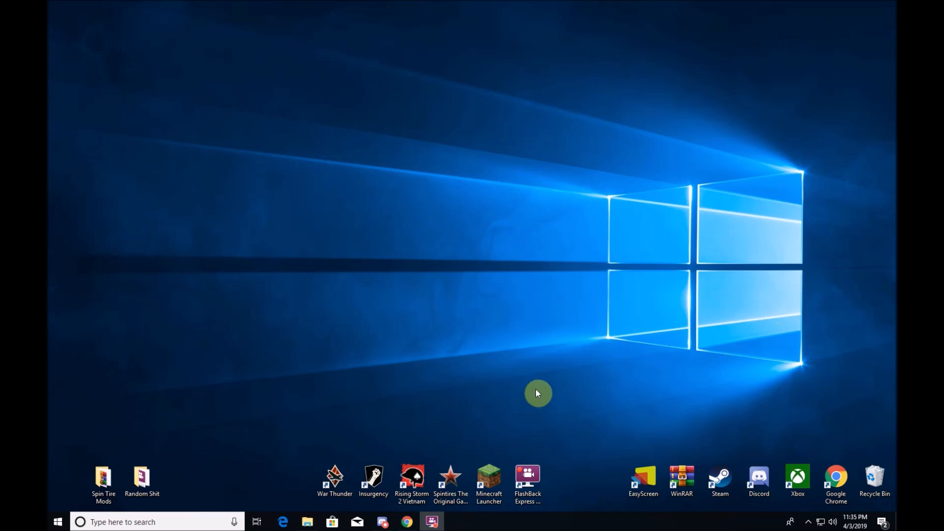
pyautogui.moveTo(472, 447)
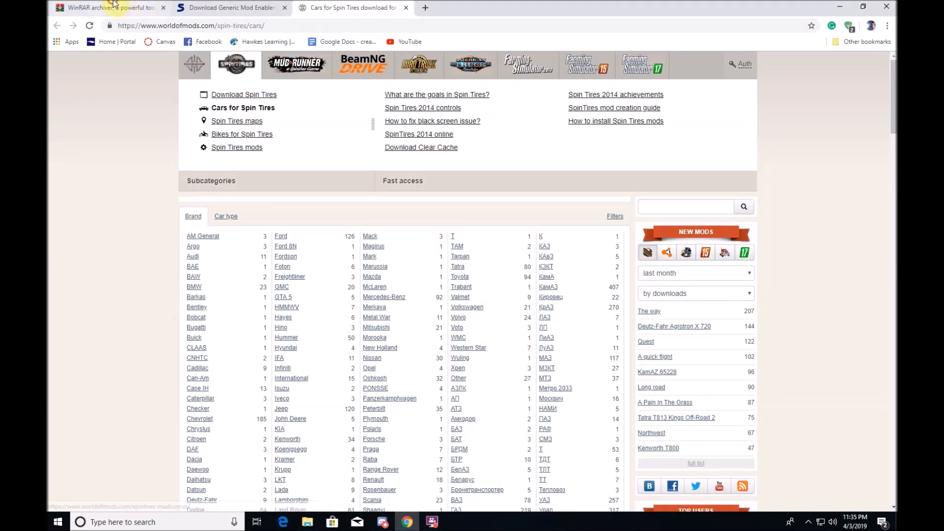
# Download the English 64-bit WinRAR installer from rarlab and launch its setup
pyautogui.click(98, 7)
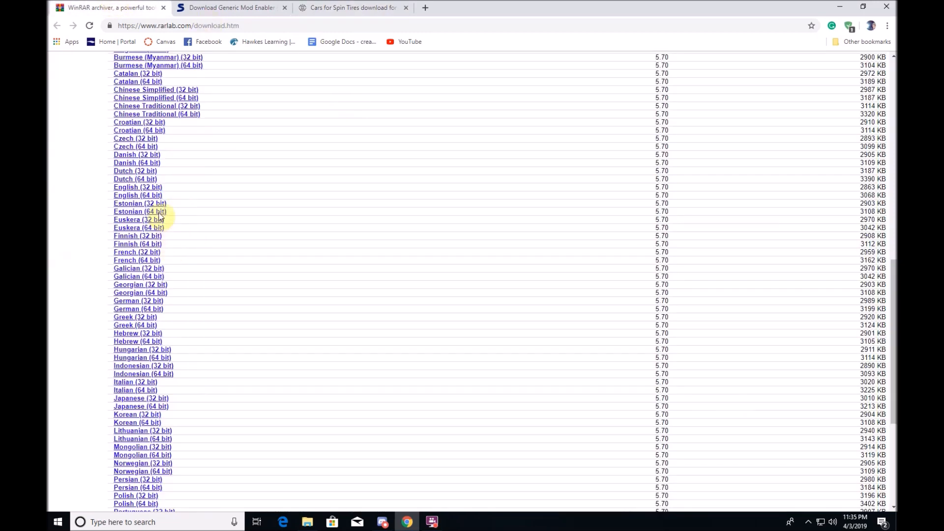
pyautogui.moveTo(159, 156)
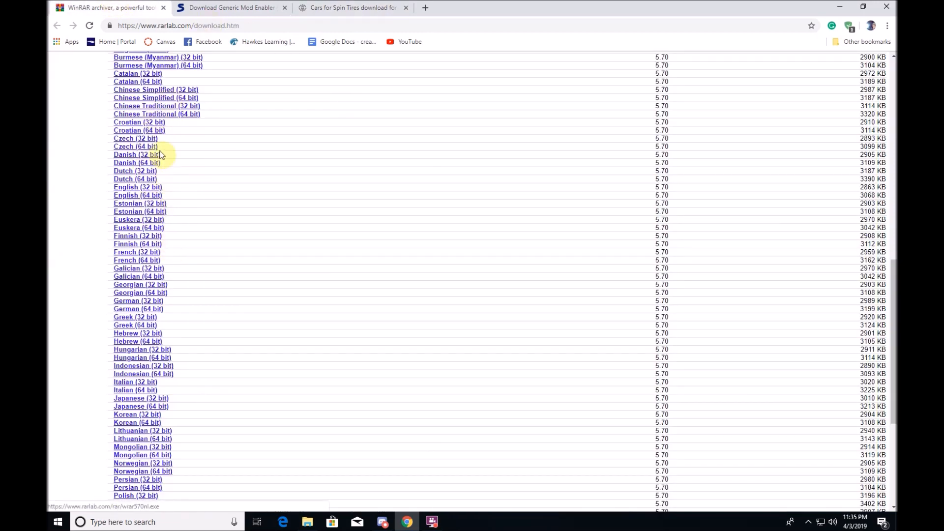
pyautogui.moveTo(146, 195)
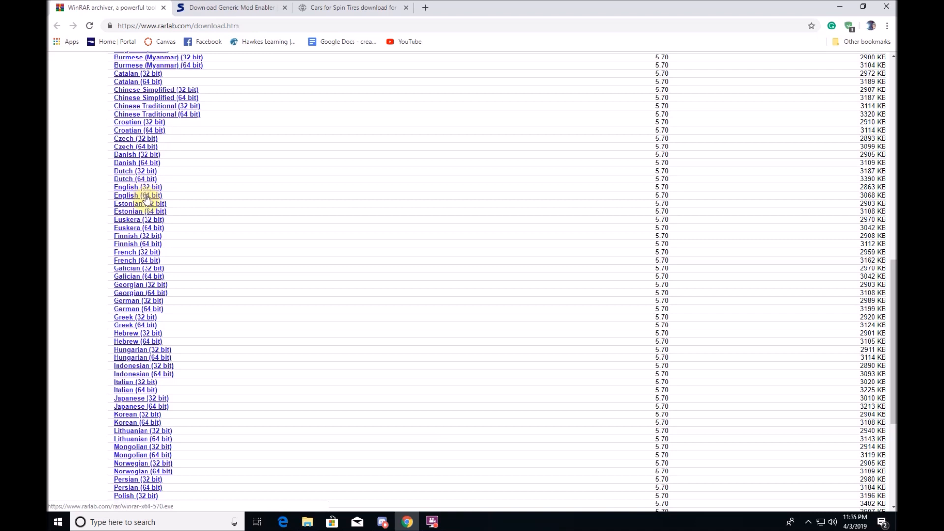
pyautogui.click(138, 195)
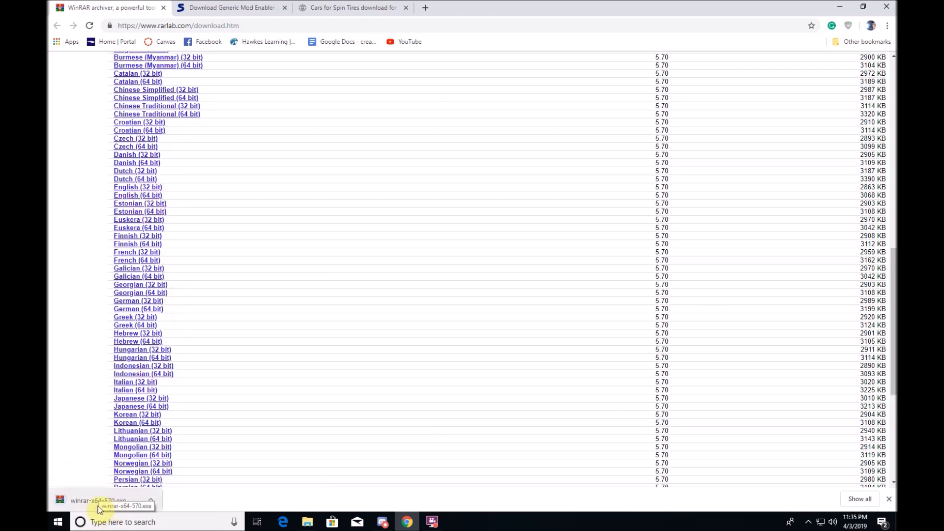
pyautogui.moveTo(103, 515)
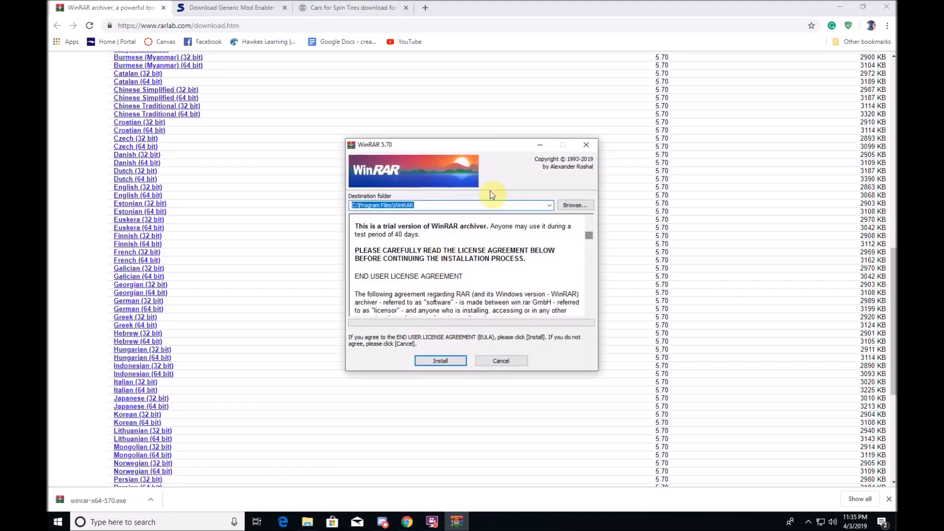
pyautogui.scroll(-3)
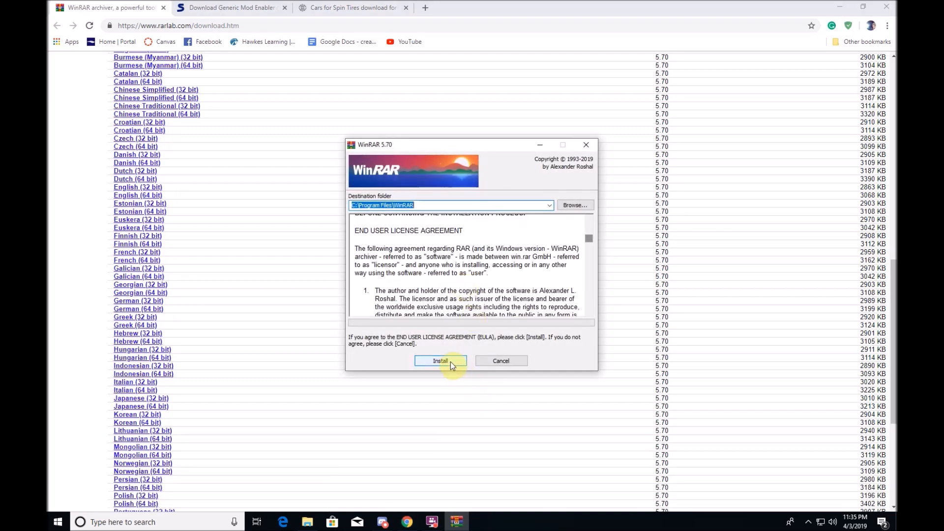
# Install WinRAR to the default folder with default associations and close its Start Menu folder
pyautogui.click(441, 360)
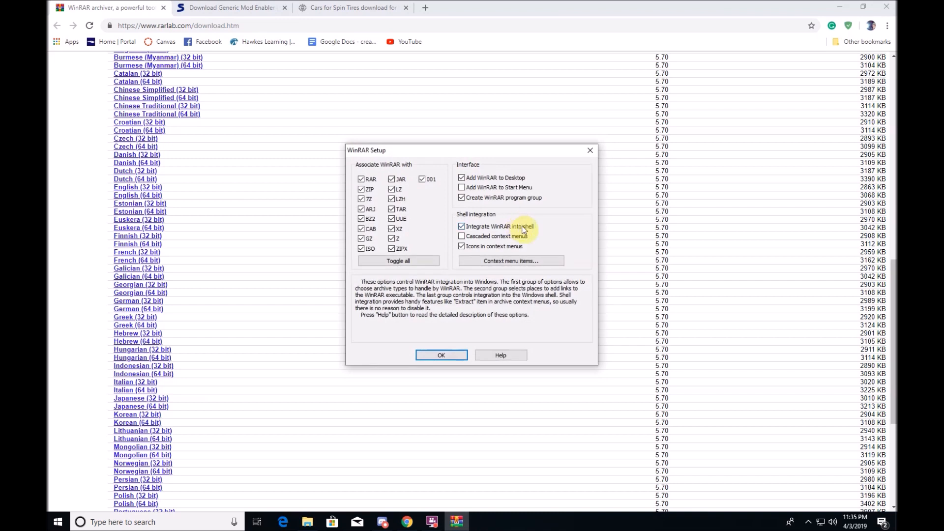
pyautogui.moveTo(584, 266)
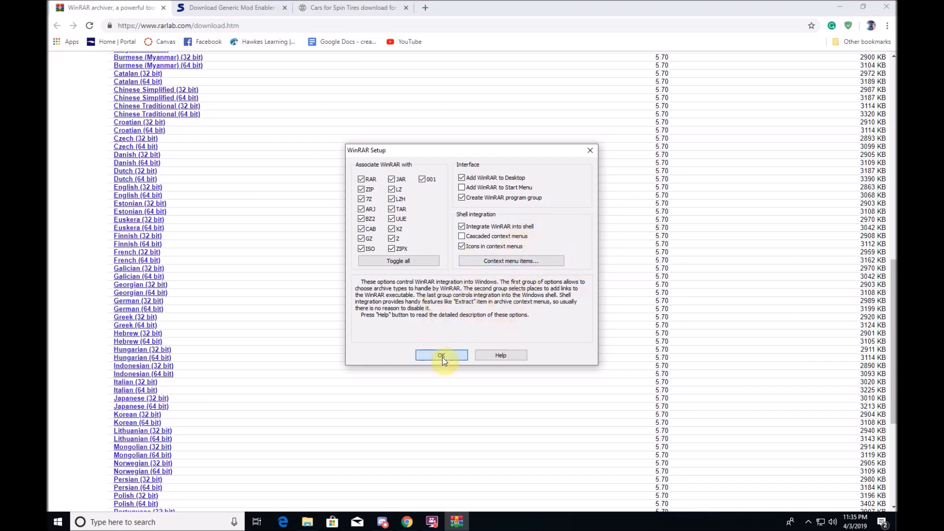
pyautogui.click(442, 355)
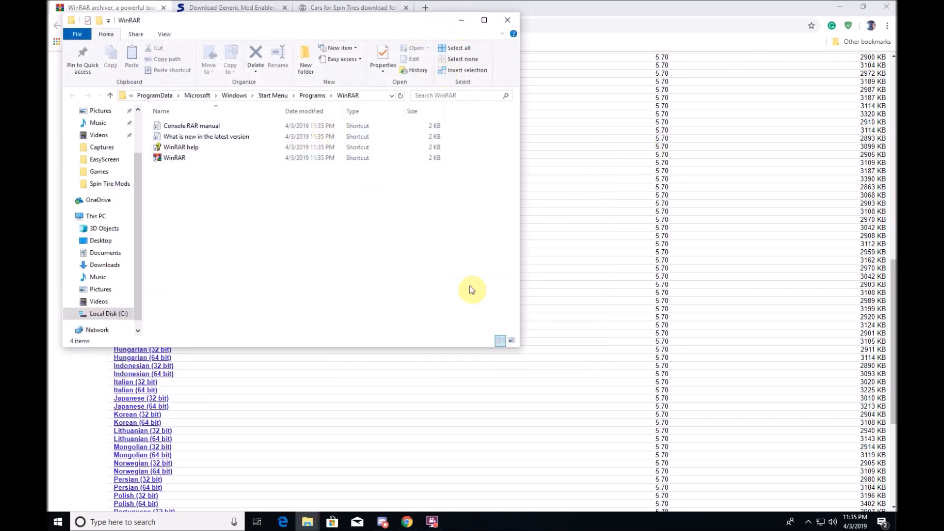
pyautogui.click(508, 19)
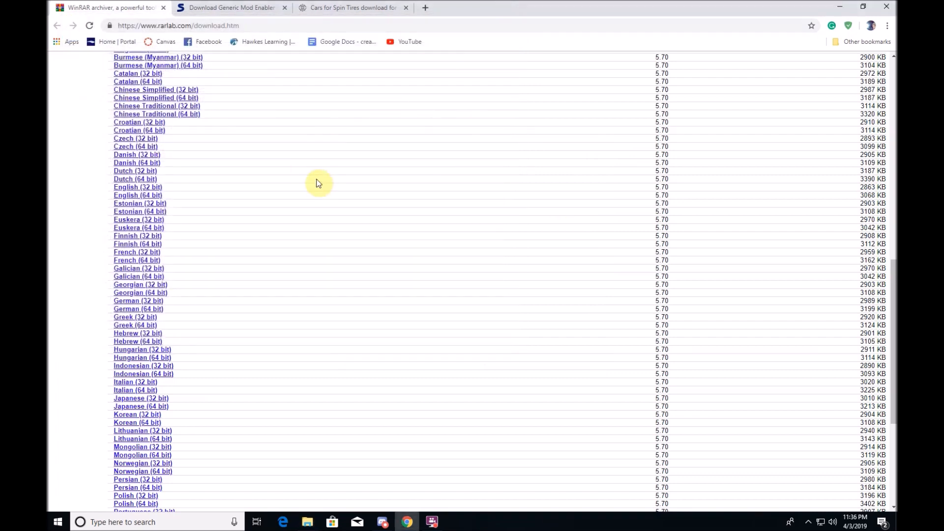
pyautogui.moveTo(323, 100)
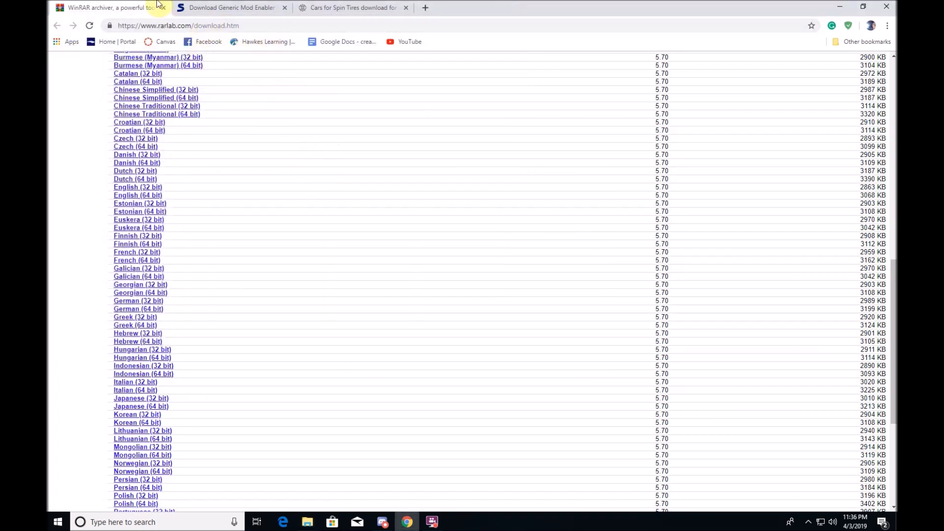
# Start the Generic Mod Enabler download from the Softpedia US mirror
pyautogui.click(229, 8)
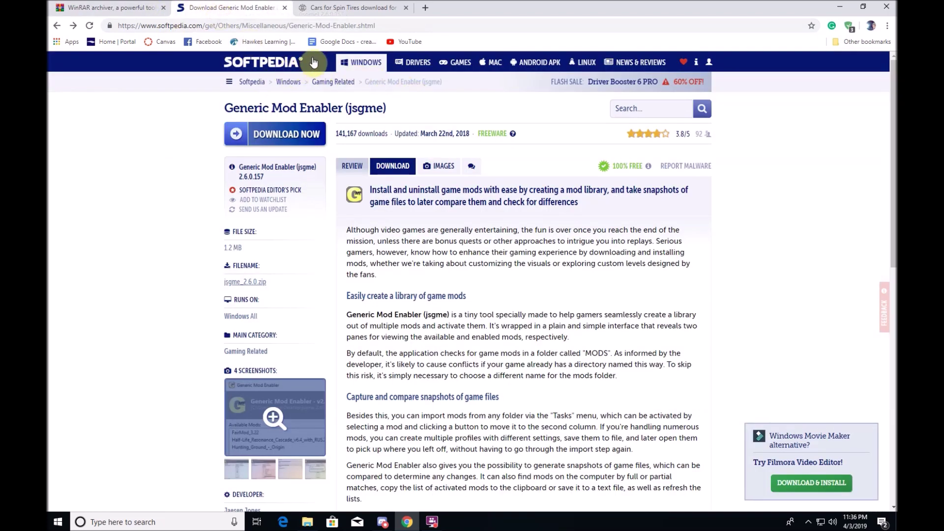
pyautogui.moveTo(564, 160)
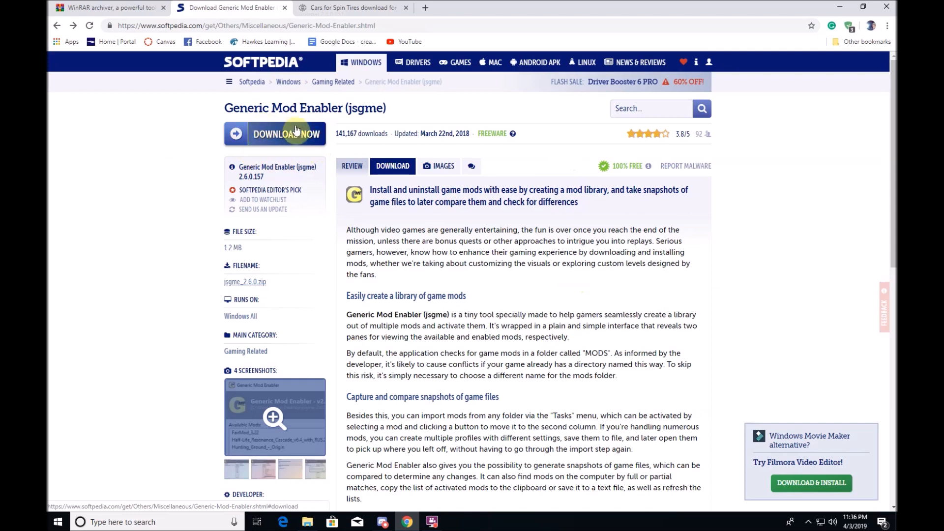
pyautogui.click(287, 134)
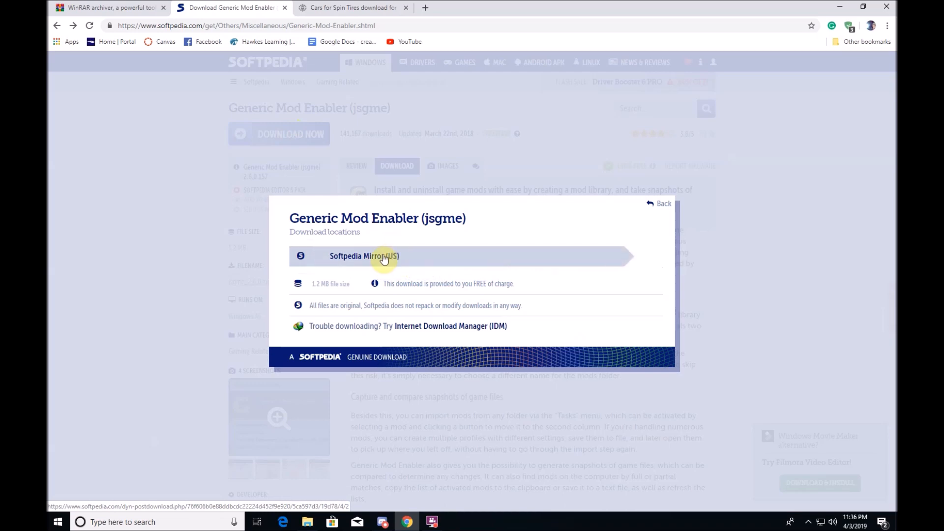
pyautogui.click(382, 255)
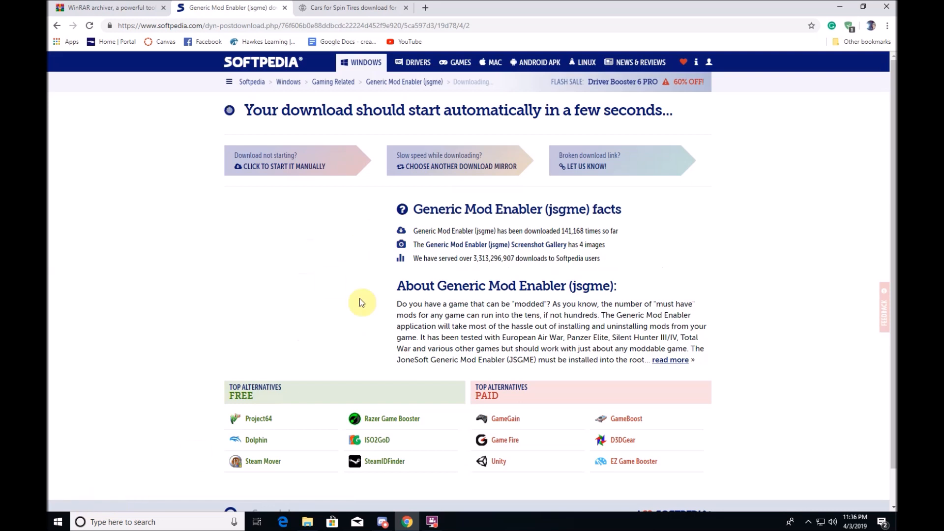
# Cancel the duplicate jsgme zip download and return to the Spin Tires cars page
pyautogui.click(155, 498)
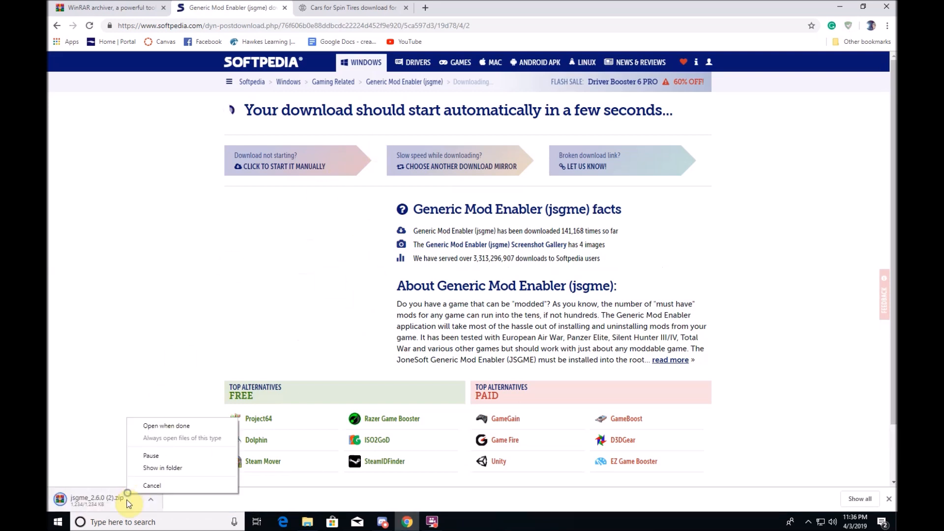
pyautogui.click(151, 486)
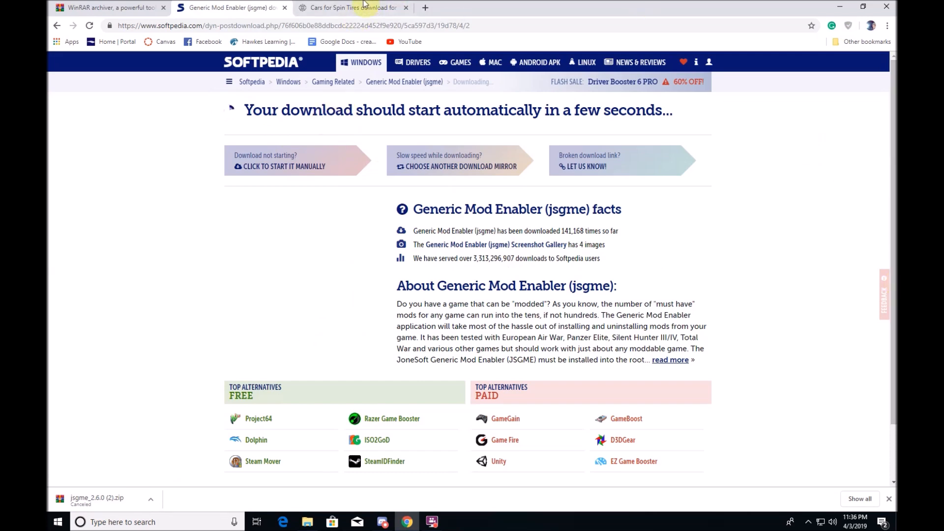
pyautogui.click(352, 8)
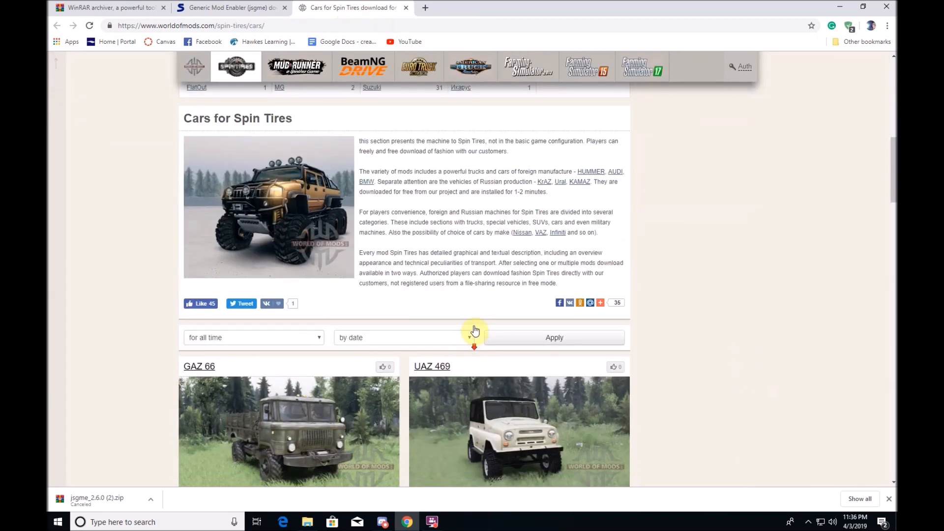
# Scroll the Spin Tires cars catalogue down to GAZ 66, UAZ 469, Scania R730 and Tatra T813
pyautogui.scroll(-3)
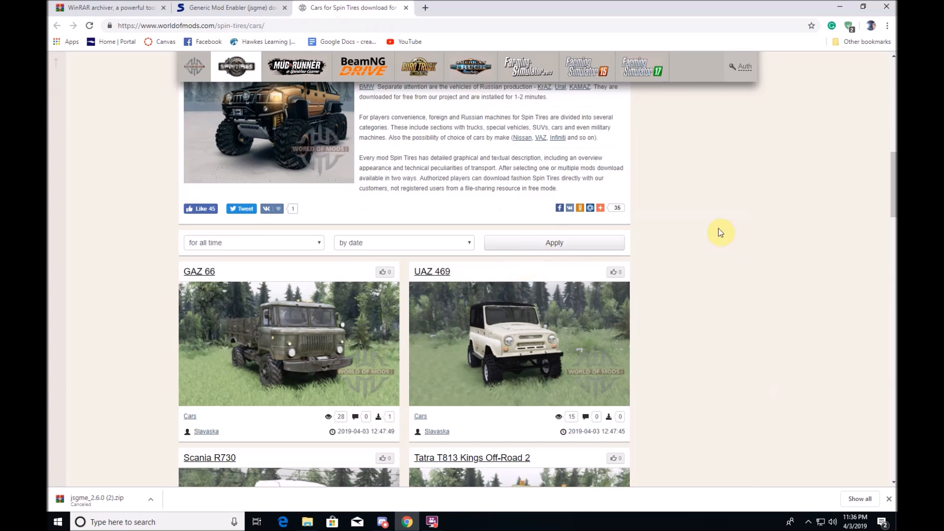
pyautogui.moveTo(854, 328)
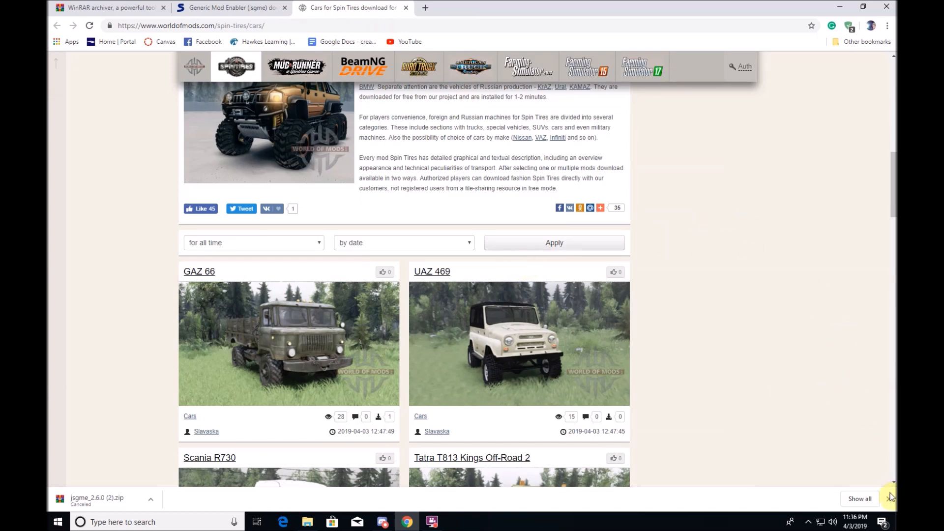
pyautogui.moveTo(771, 283)
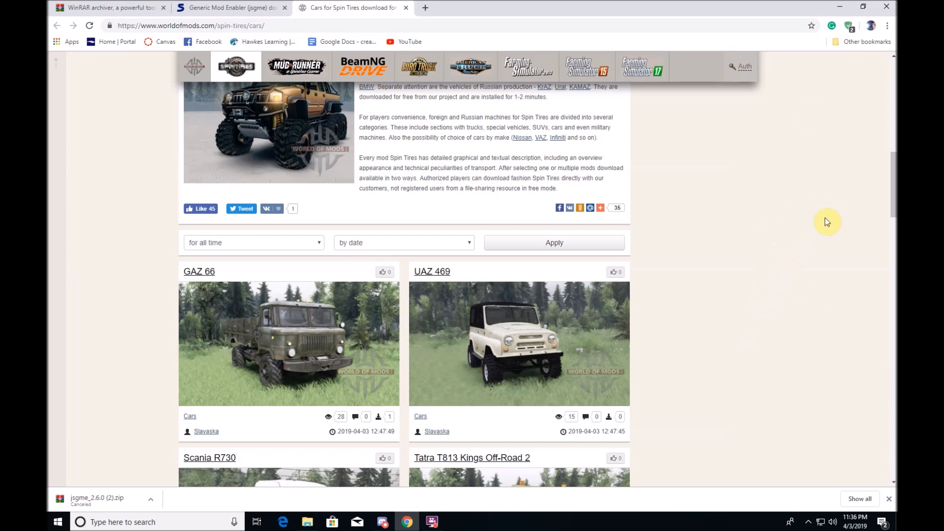
pyautogui.moveTo(313, 281)
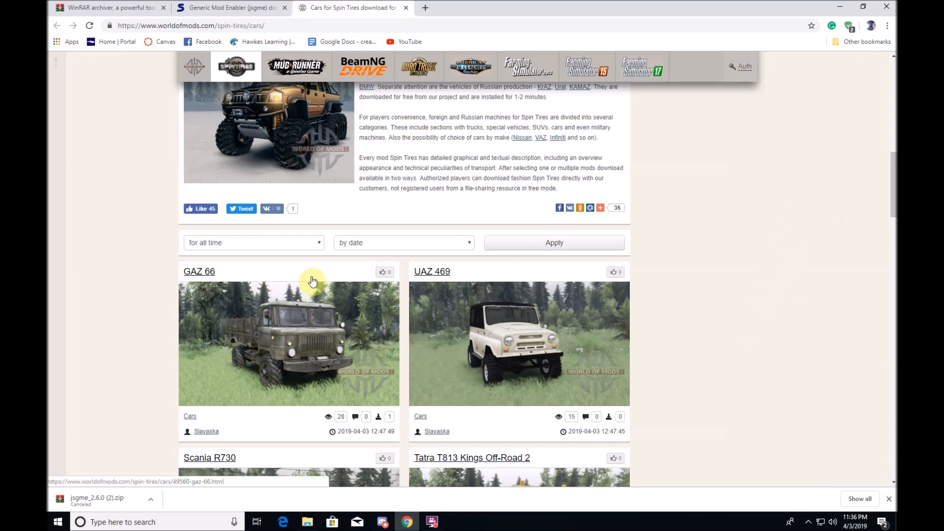
pyautogui.moveTo(730, 260)
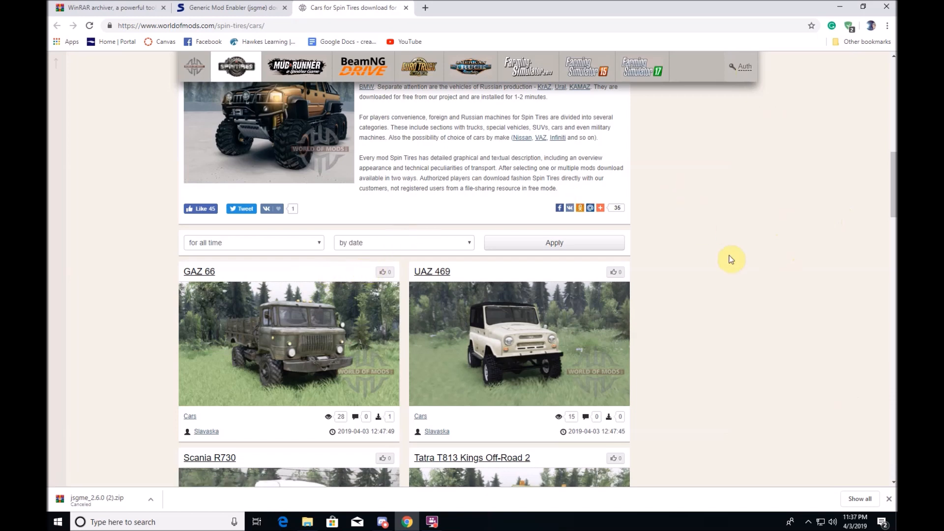
pyautogui.moveTo(750, 262)
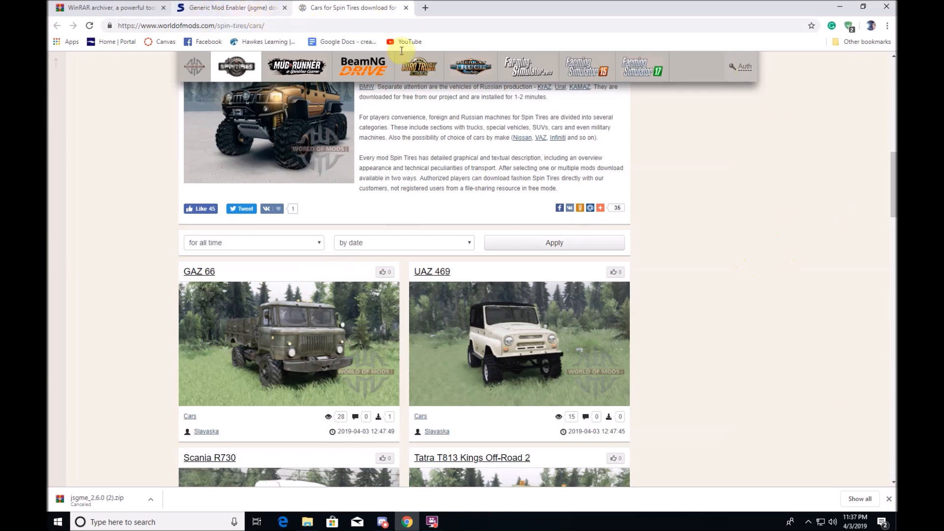
pyautogui.scroll(-3)
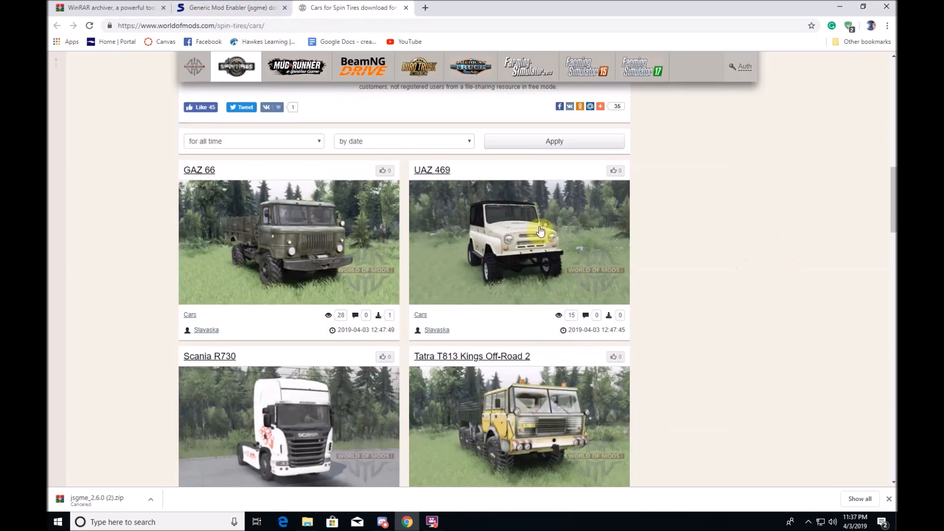
pyautogui.scroll(-3)
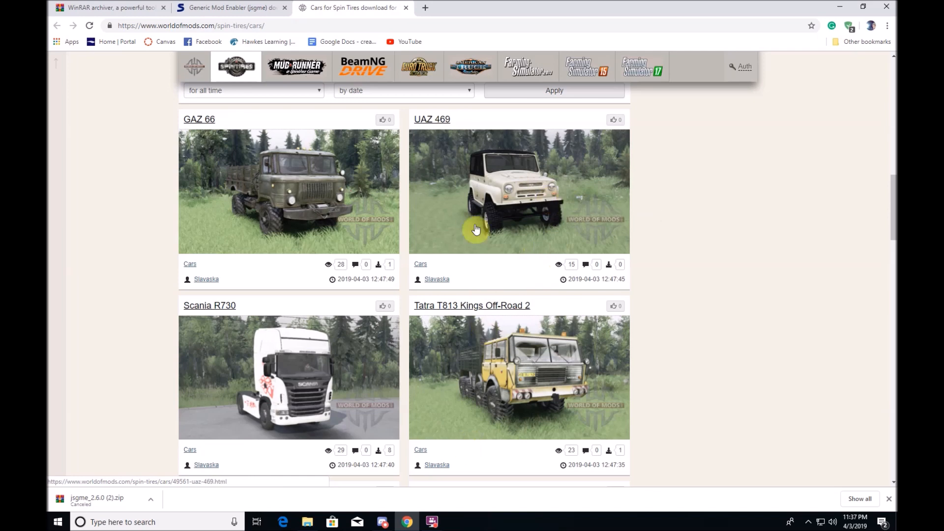
pyautogui.moveTo(409, 169)
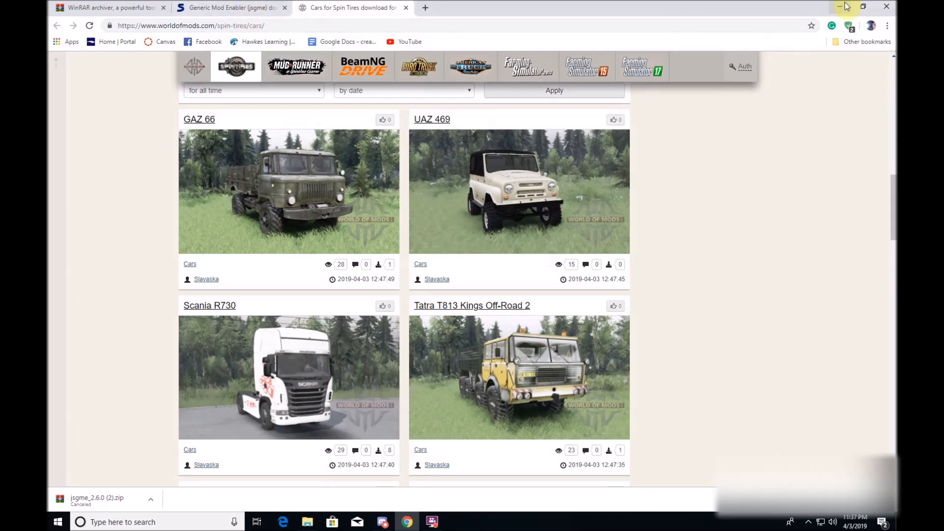
pyautogui.moveTo(539, 208)
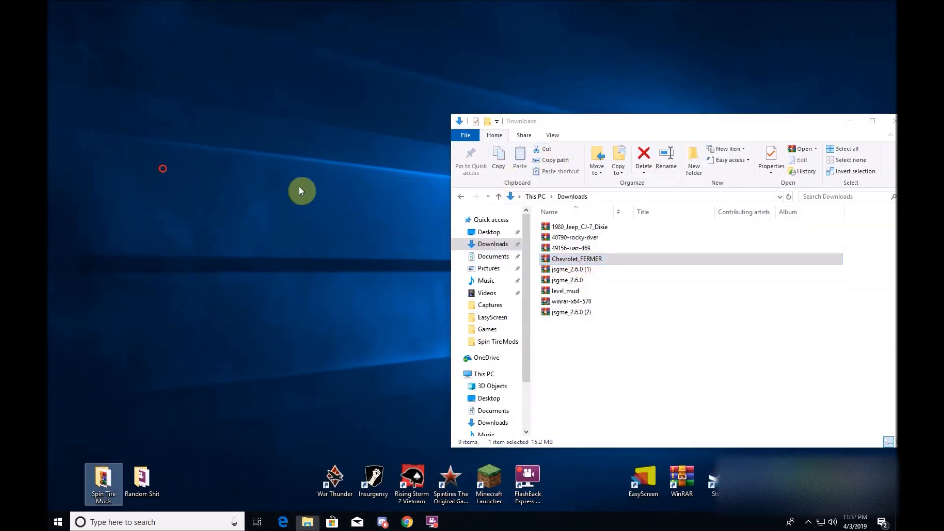
# Move Chevrolet_FERMER, level_mud, rocky-river and uaz-469 archives to the desktop and return to Downloads
pyautogui.moveTo(577, 258); pyautogui.dragTo(214, 156)
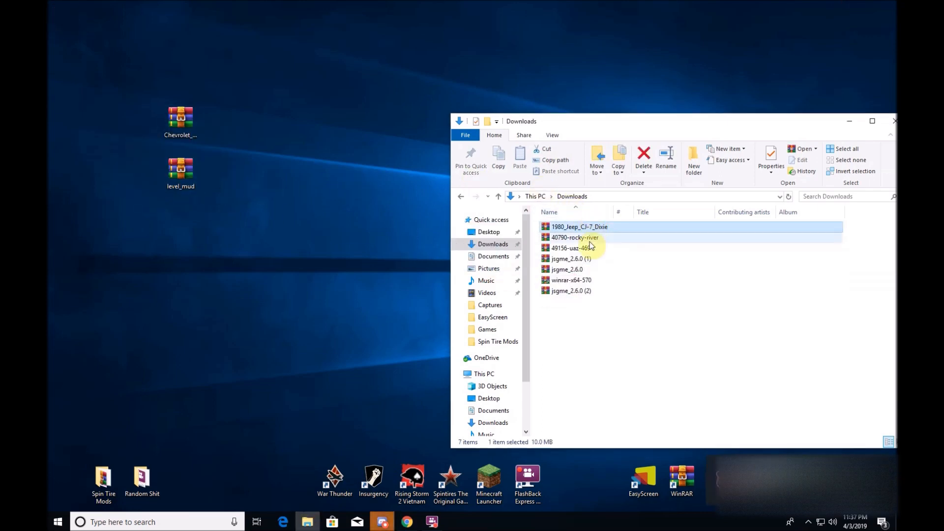
pyautogui.moveTo(574, 237); pyautogui.dragTo(296, 74)
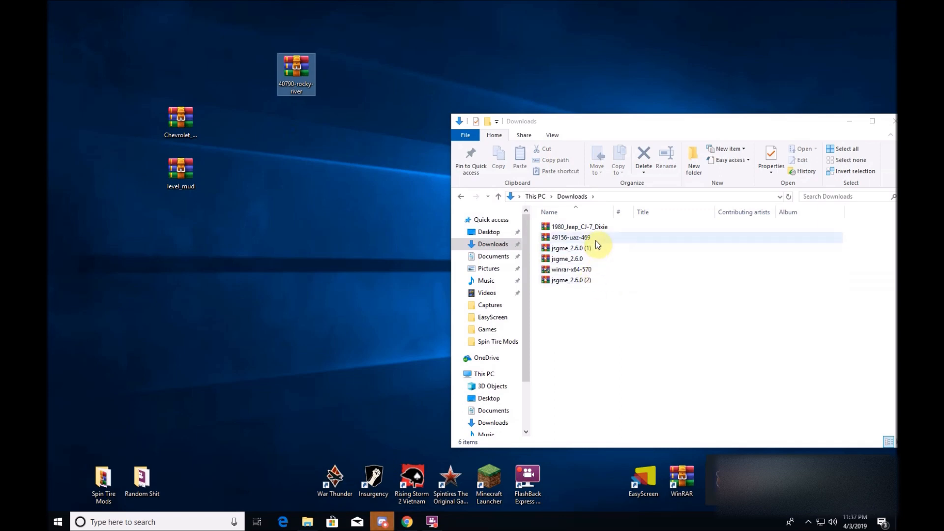
pyautogui.click(584, 237)
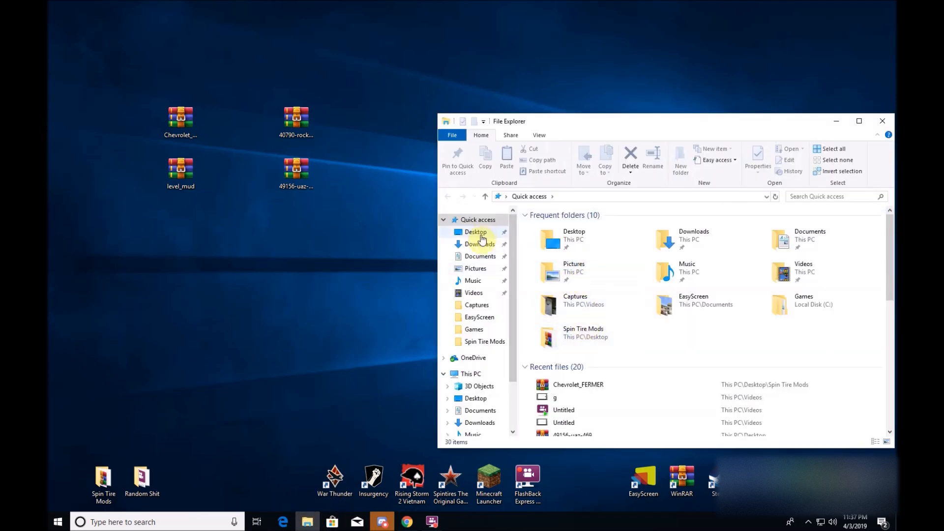
pyautogui.click(479, 244)
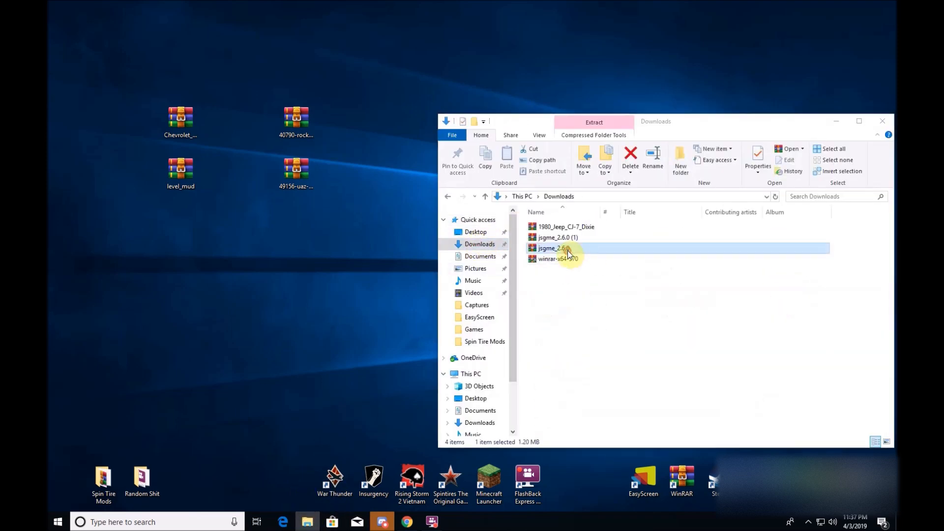
# Copy jsgme_setup from the jsgme_2.6.0 zip into C:\Games\SpinTires
pyautogui.doubleClick(553, 248)
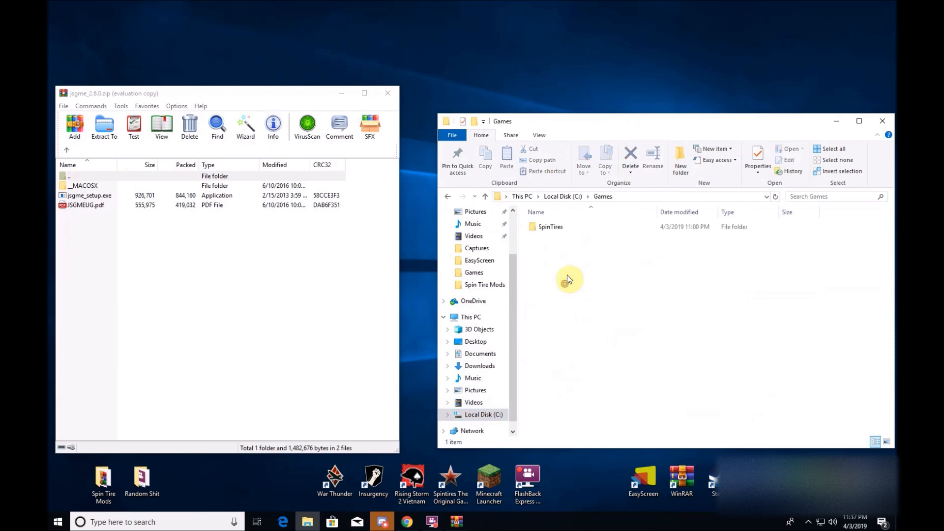
pyautogui.doubleClick(551, 226)
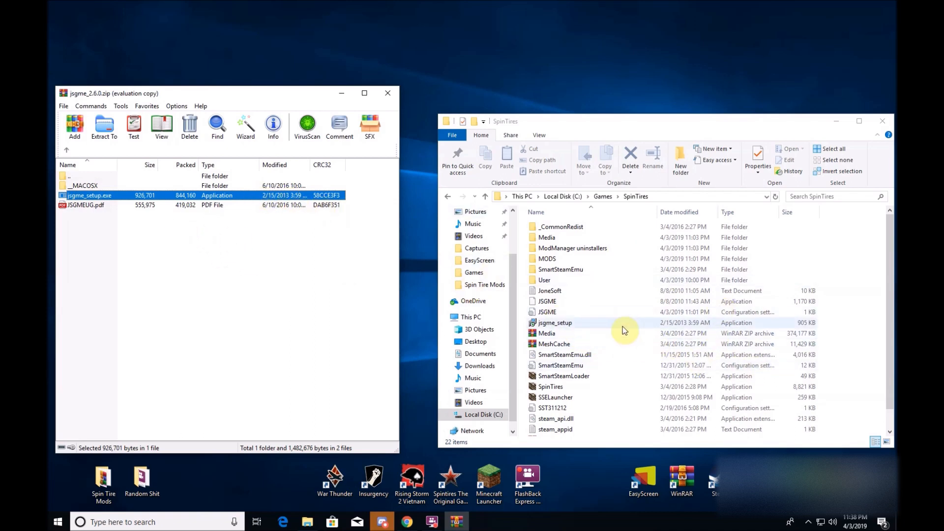
pyautogui.click(554, 323)
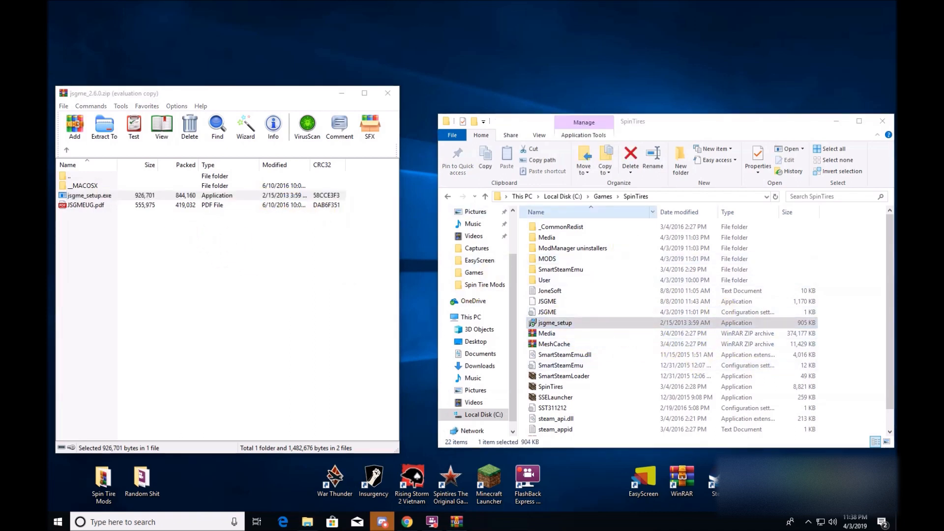
# Run jsgme_setup, accept the license and install into C:\Games\SpinTires with a desktop icon
pyautogui.doubleClick(555, 322)
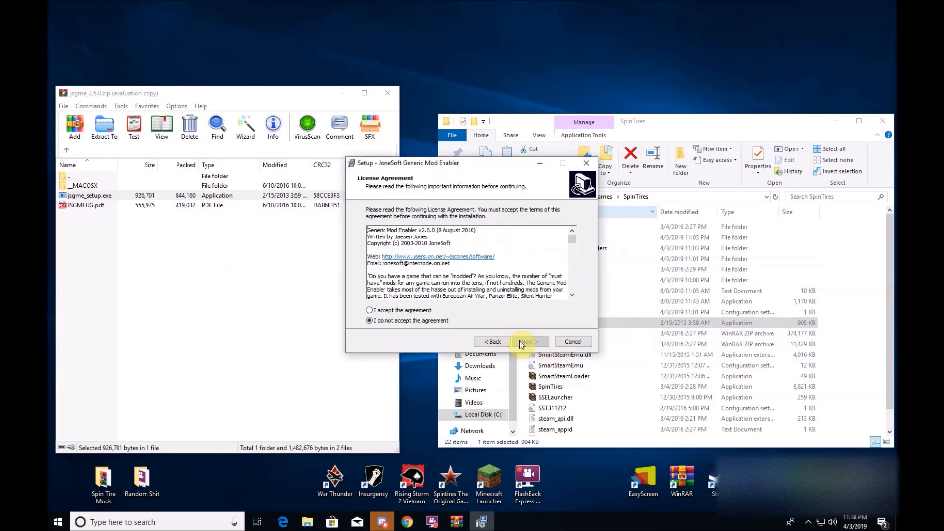
pyautogui.click(529, 341)
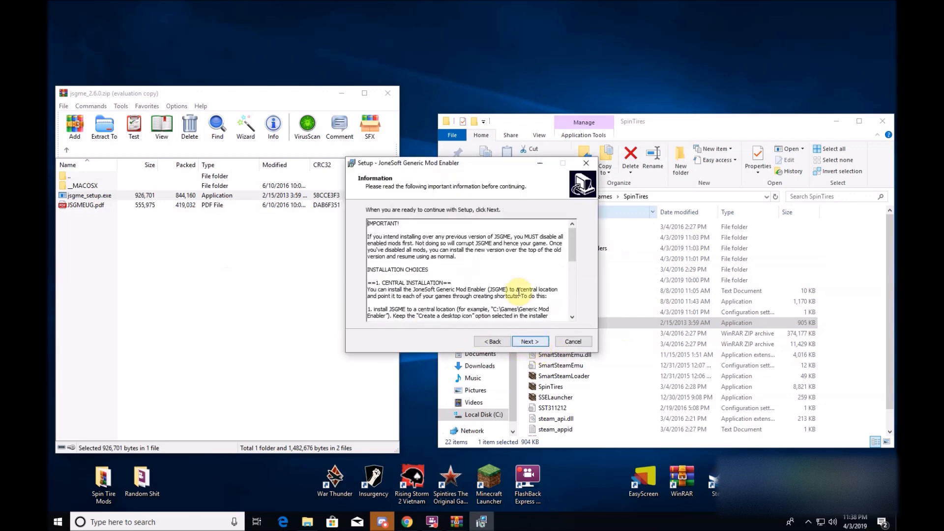
pyautogui.click(531, 342)
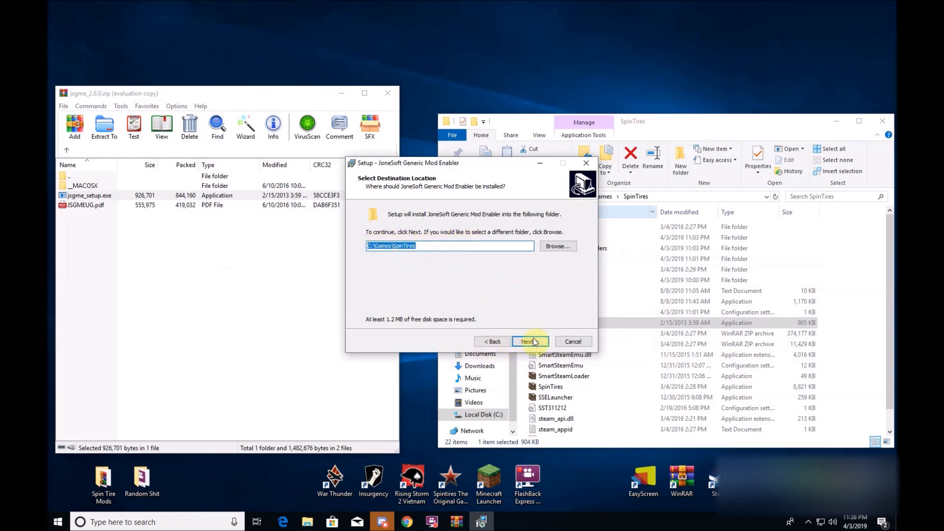
pyautogui.click(530, 342)
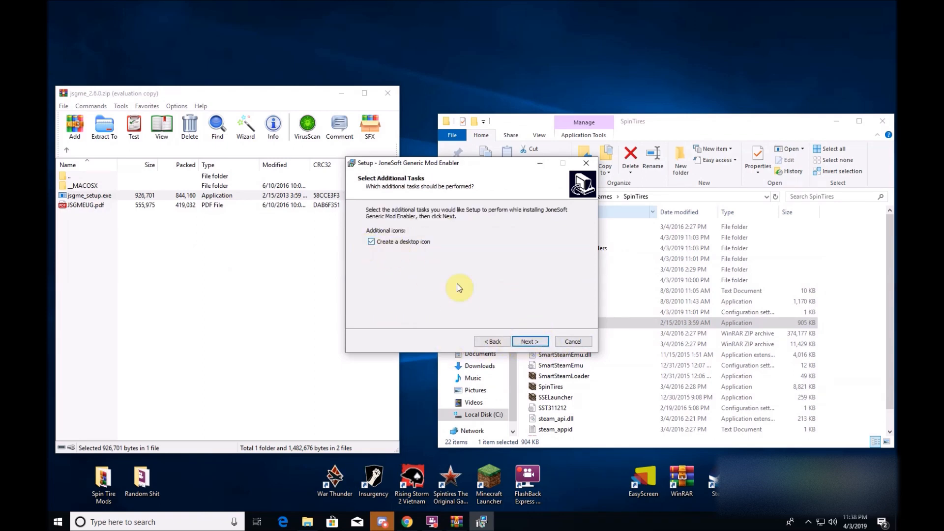
pyautogui.click(530, 341)
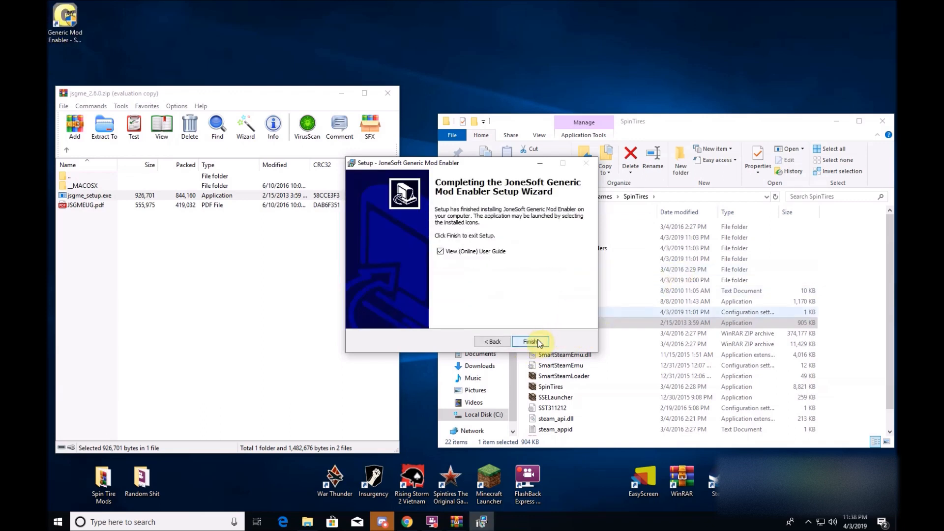
pyautogui.click(530, 341)
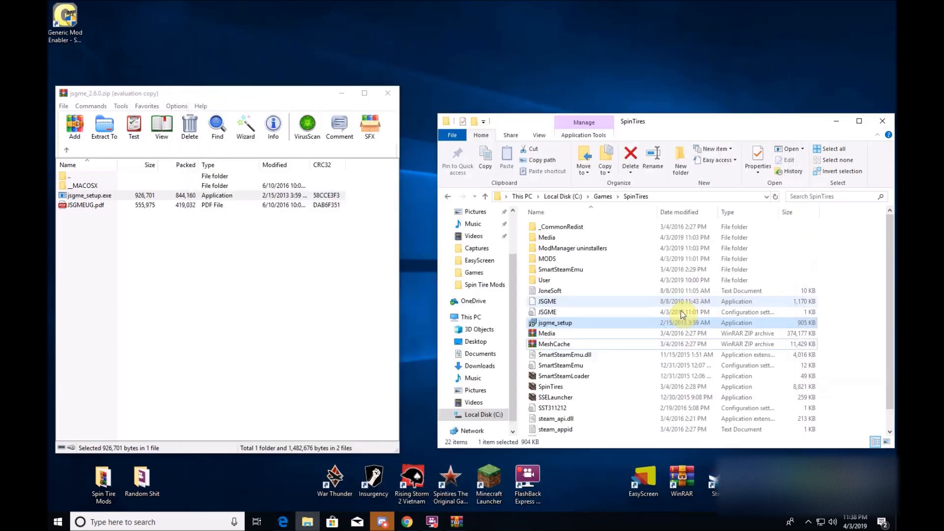
pyautogui.moveTo(619, 299)
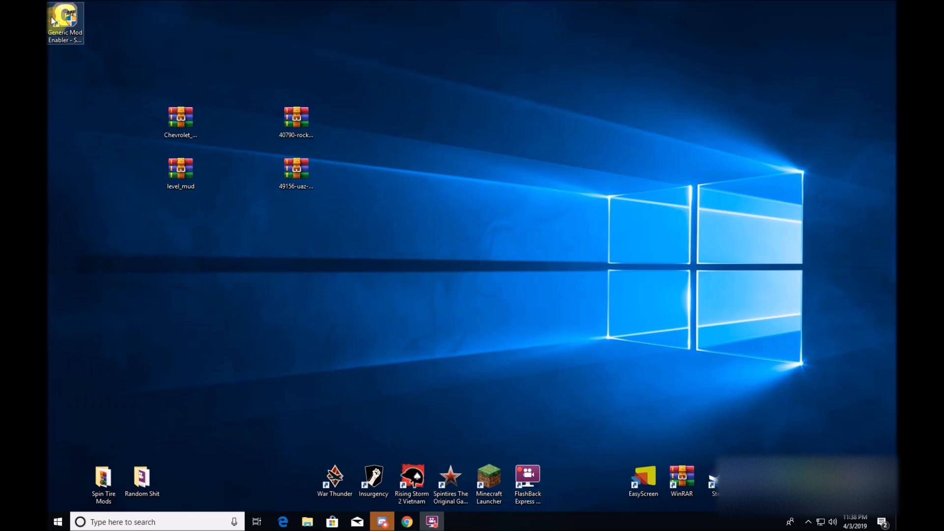
# Launch Generic Mod Enabler from its desktop shortcut and select the 1980 Jeep CJ-7 Dixie mod
pyautogui.moveTo(65, 23); pyautogui.dragTo(643, 128)
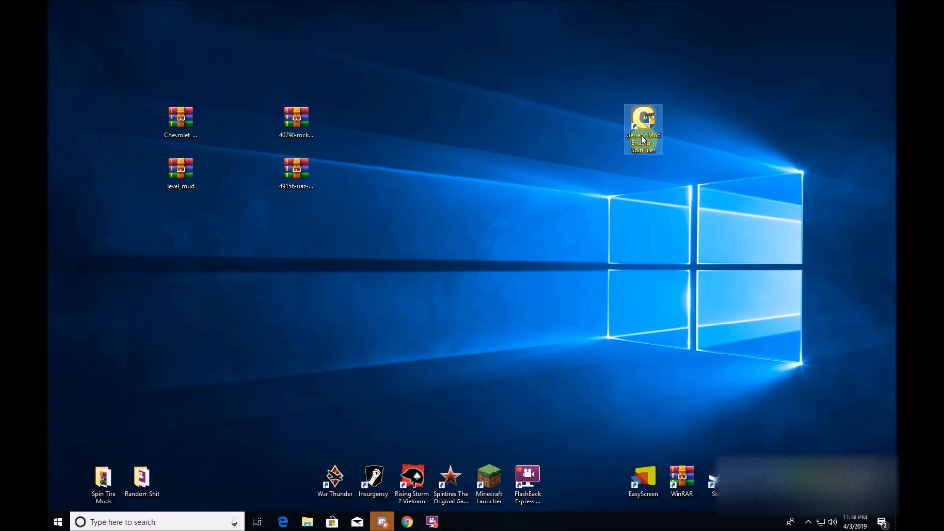
pyautogui.doubleClick(643, 117)
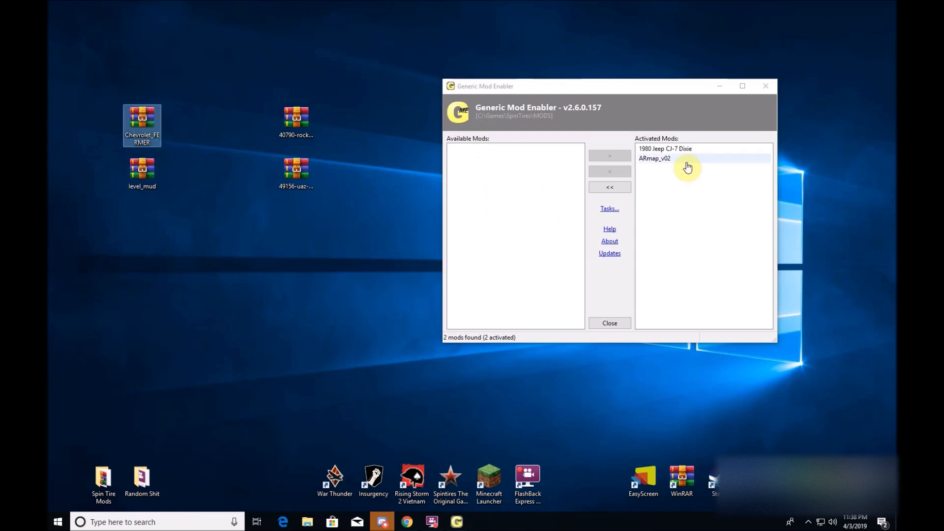
pyautogui.click(674, 149)
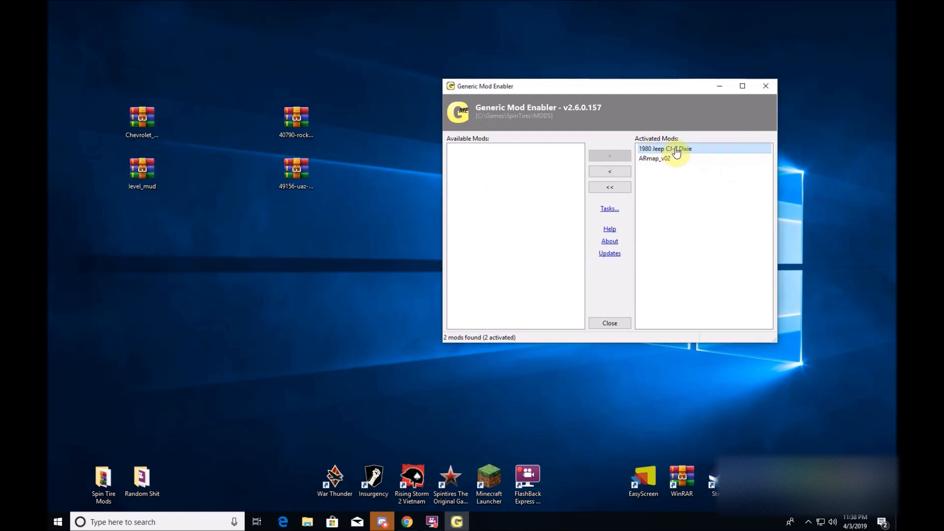
# Add the Chevrolet_FERMER mod from its archive and activate ARmap_v02 alongside the Jeep and Chevrolet mods
pyautogui.click(142, 118)
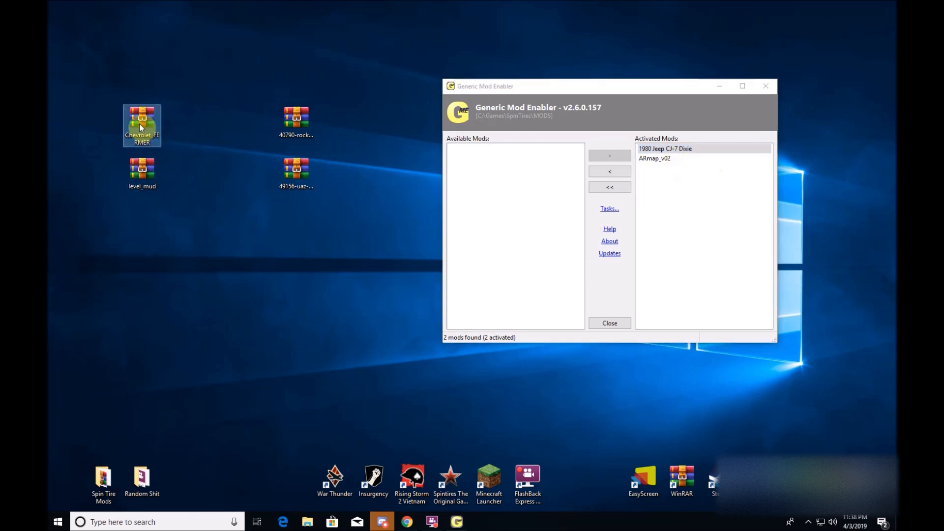
pyautogui.doubleClick(142, 119)
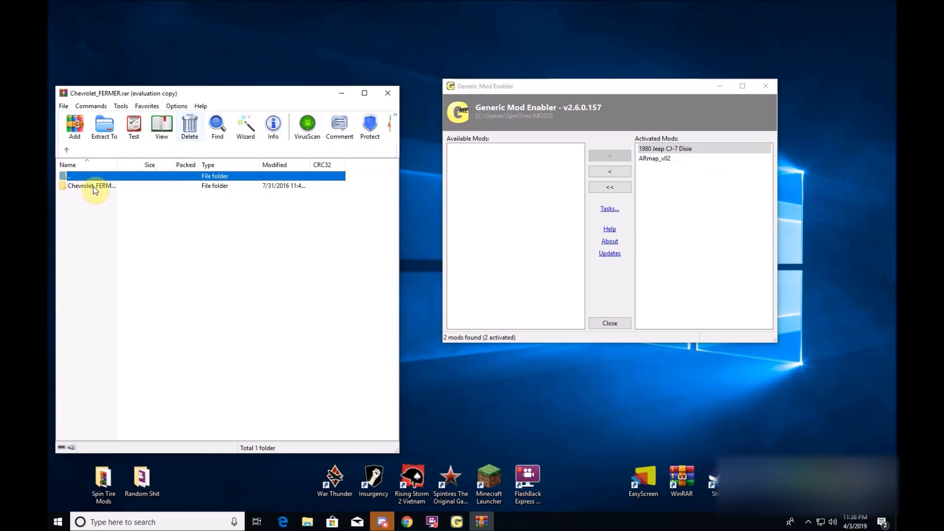
pyautogui.doubleClick(91, 186)
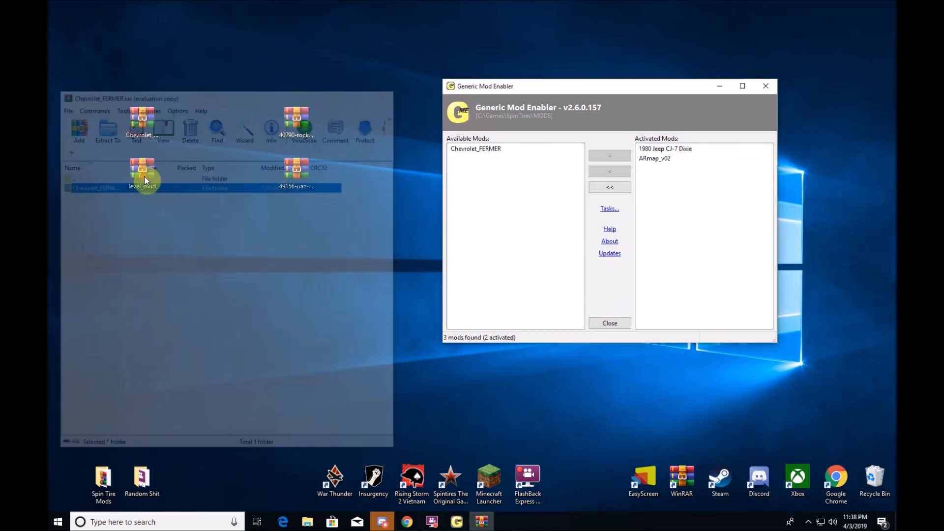
pyautogui.doubleClick(143, 180)
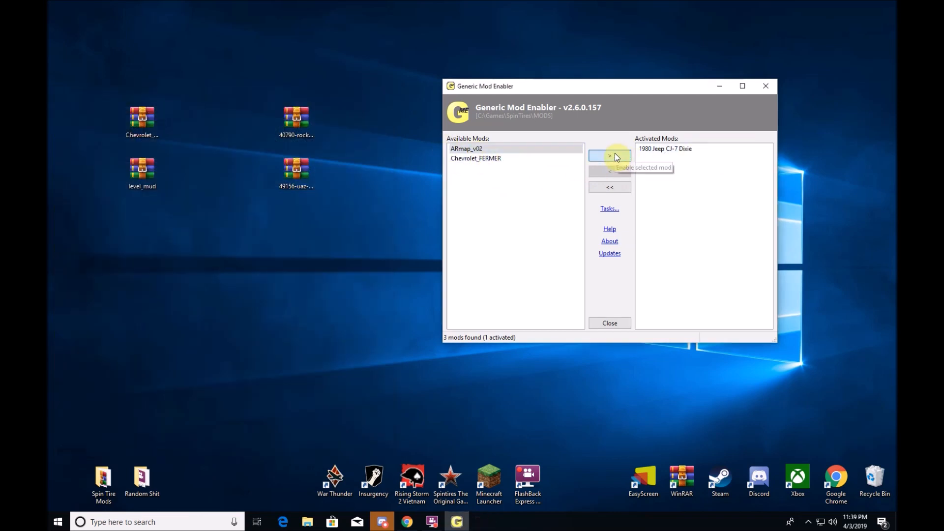
pyautogui.click(610, 155)
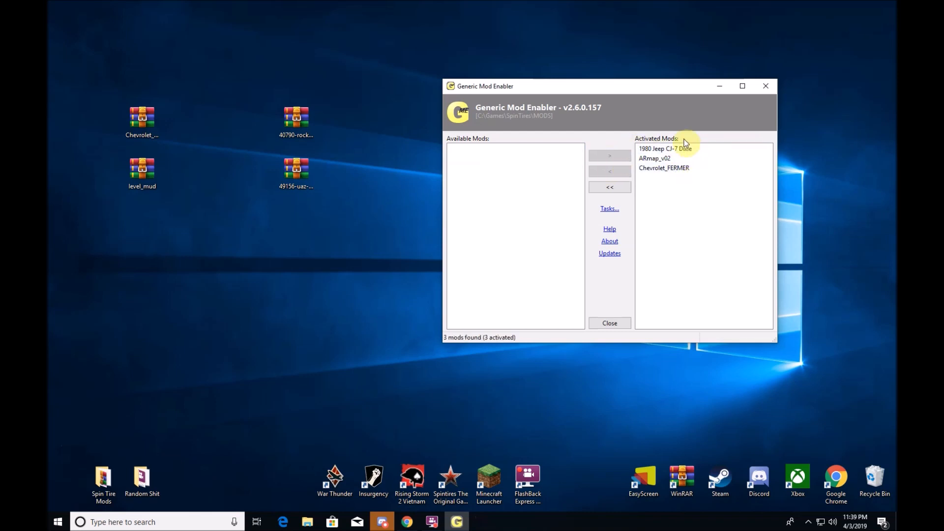
pyautogui.moveTo(677, 188)
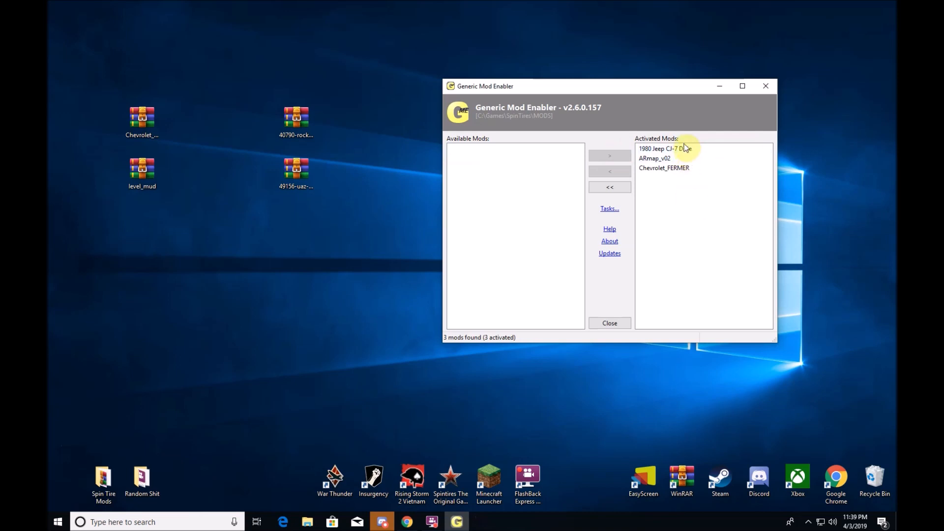
pyautogui.moveTo(660, 218)
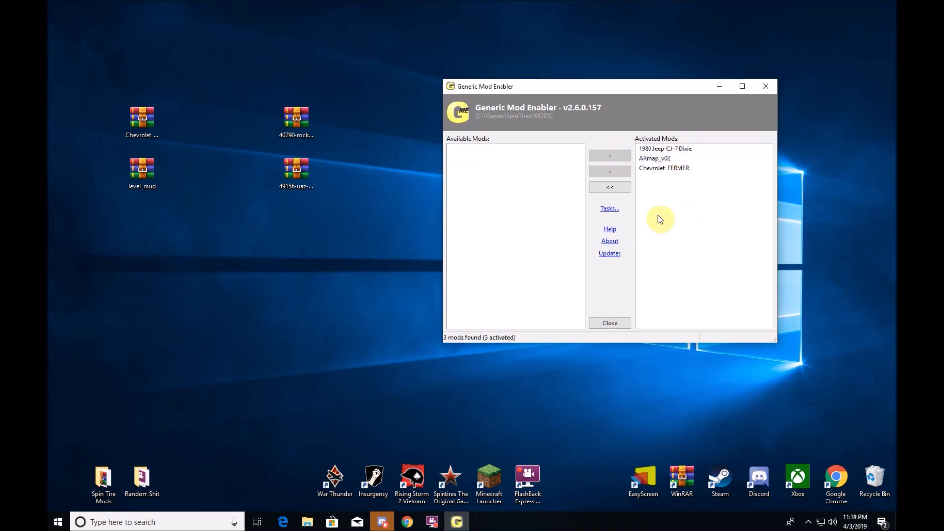
pyautogui.moveTo(752, 230)
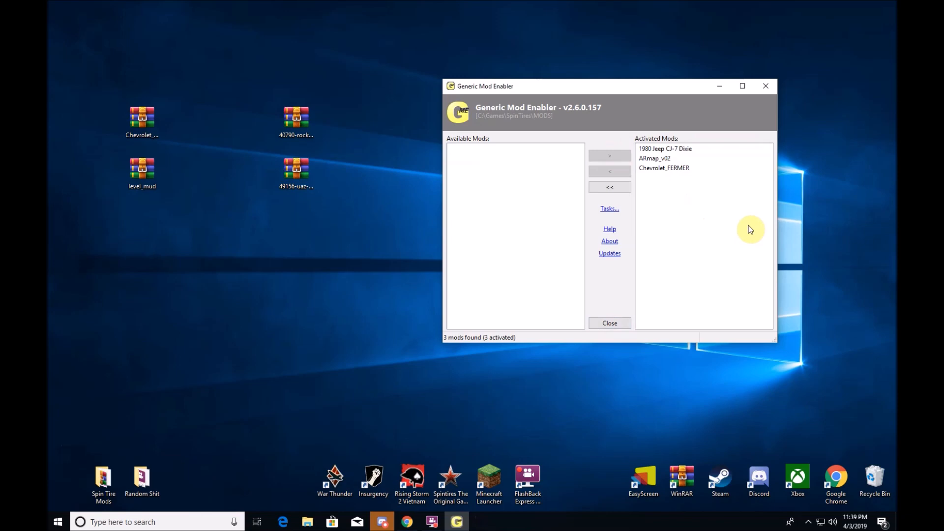
pyautogui.moveTo(705, 175)
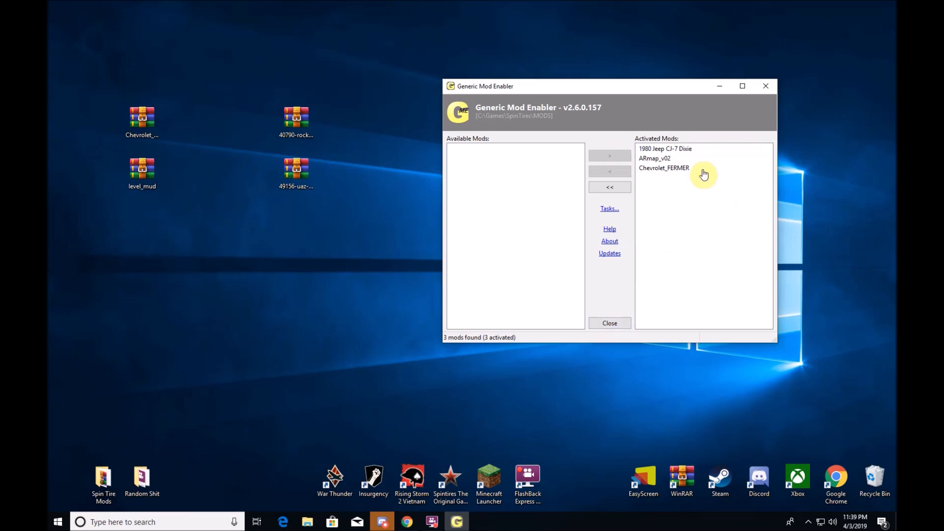
pyautogui.moveTo(716, 79)
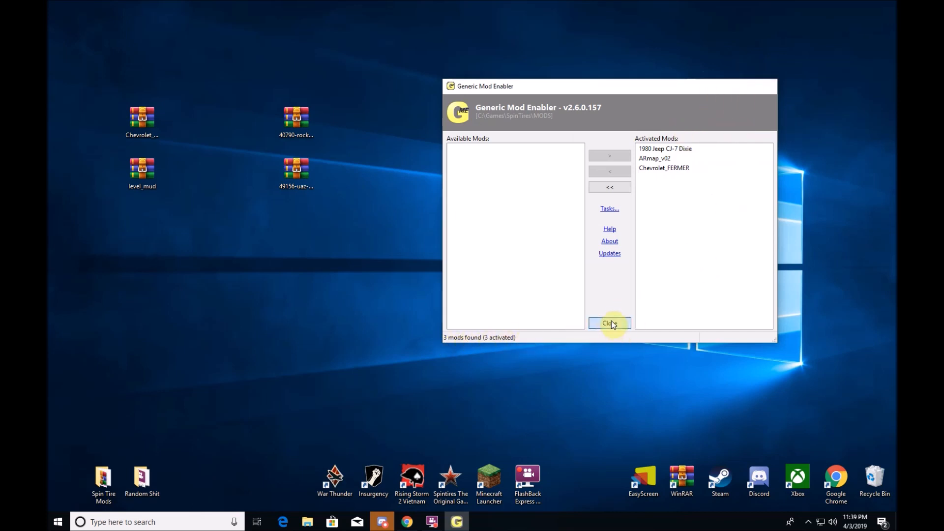
# Run the Rocky River installer and set its destination to C:\Games\SpinTires
pyautogui.click(610, 323)
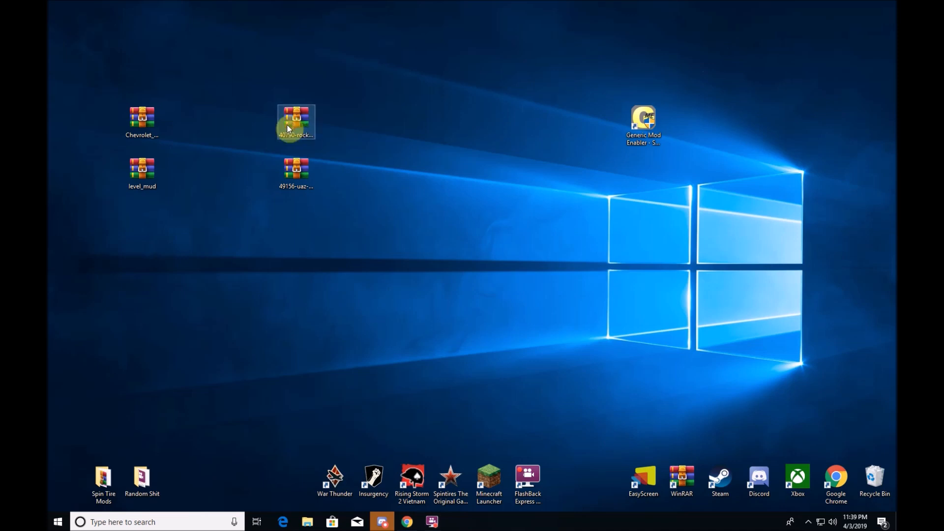
pyautogui.doubleClick(295, 120)
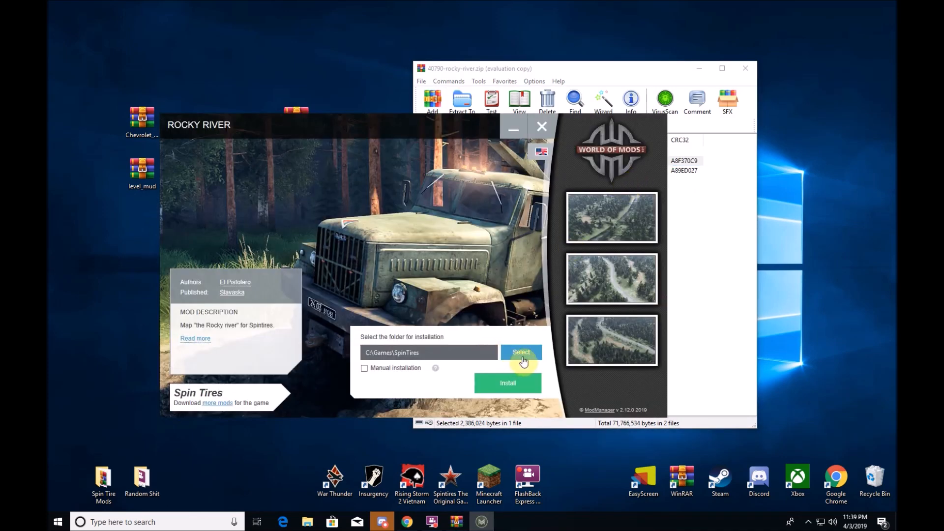
pyautogui.click(522, 352)
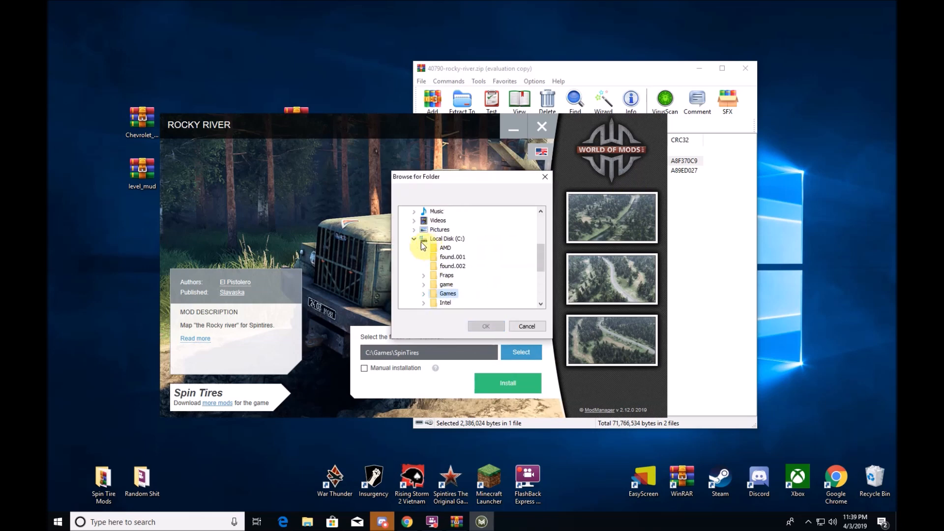
pyautogui.click(414, 221)
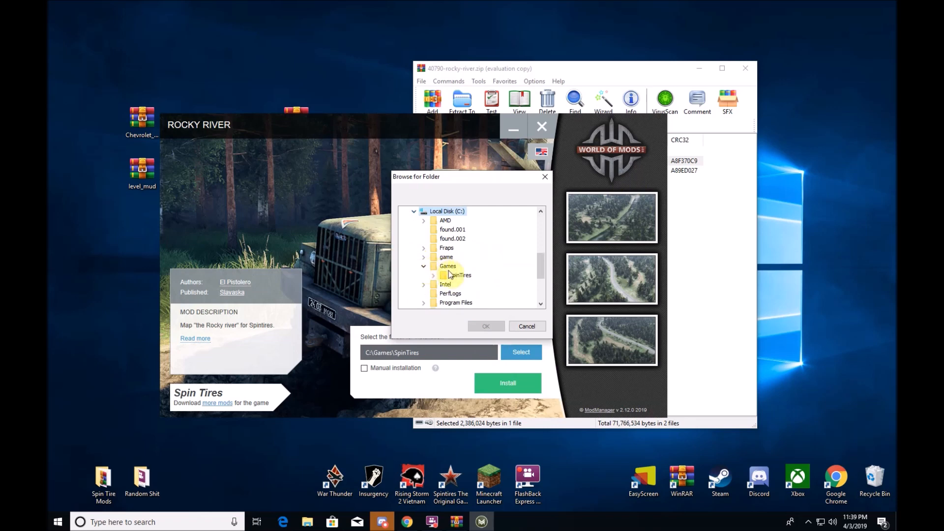
pyautogui.click(432, 276)
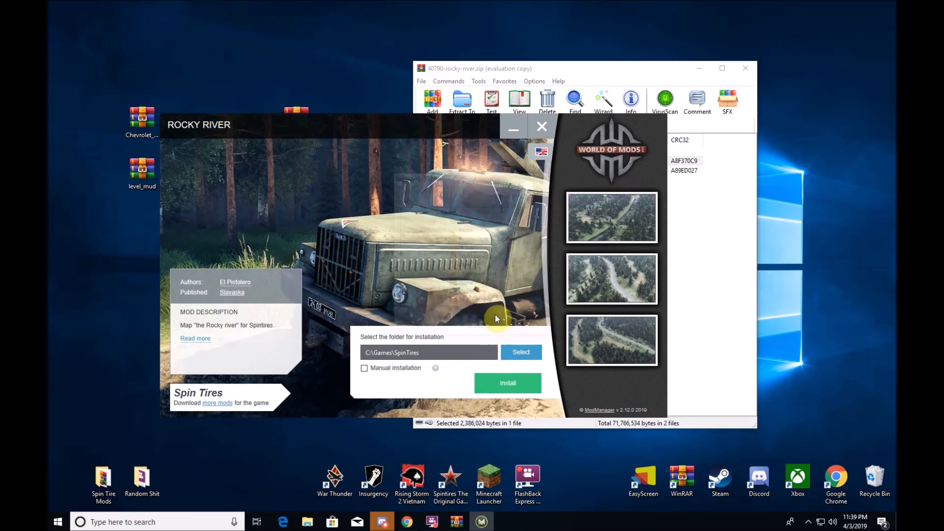
# Install the Rocky River map, continuing past the reinstallation warning
pyautogui.click(507, 383)
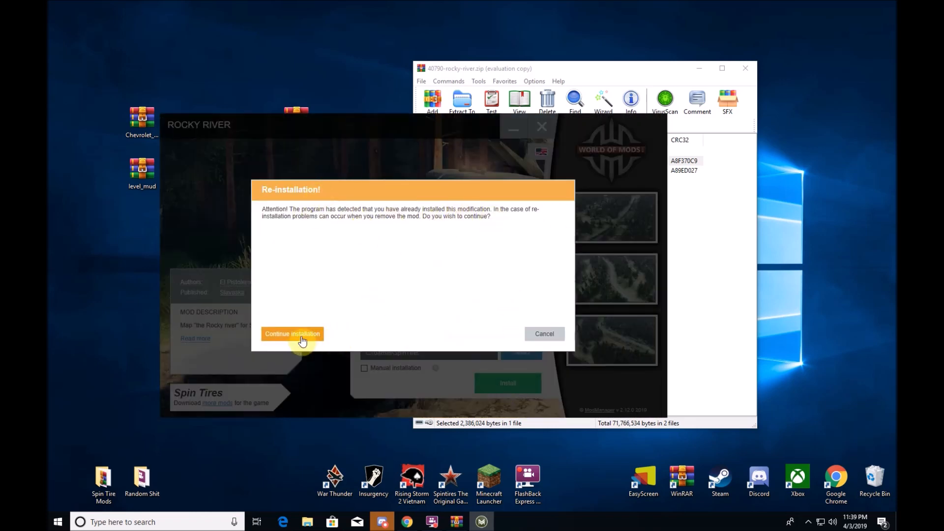
pyautogui.click(293, 335)
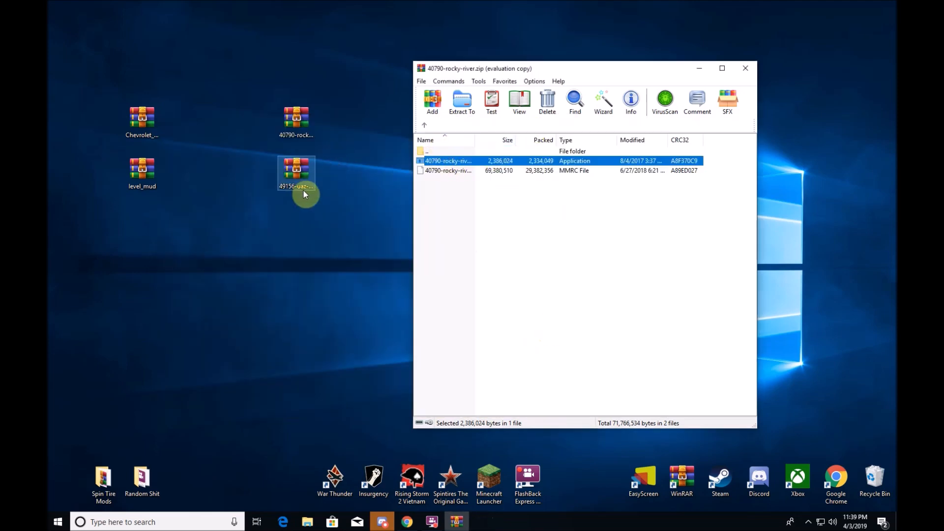
# Install the UAZ 469 truck mod into the SpinTires folder, accepting the reinstallation warning
pyautogui.doubleClick(296, 173)
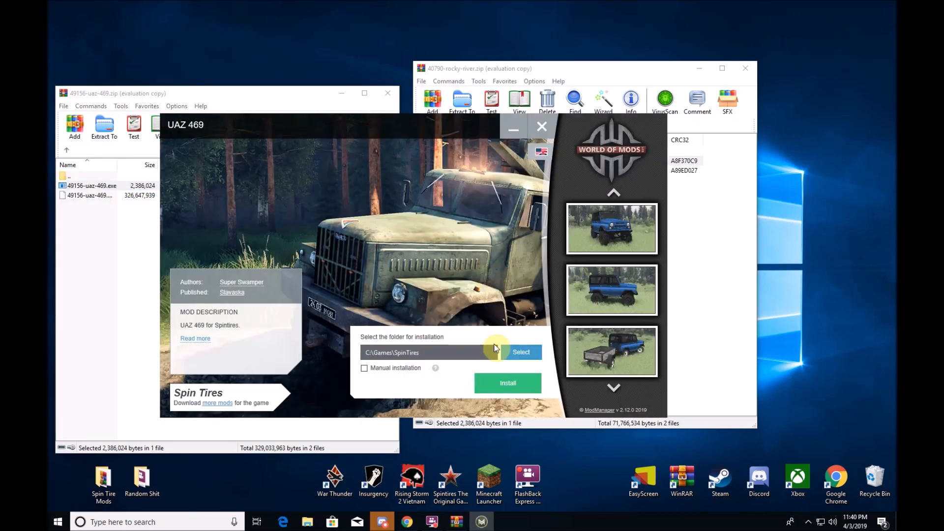
pyautogui.click(508, 383)
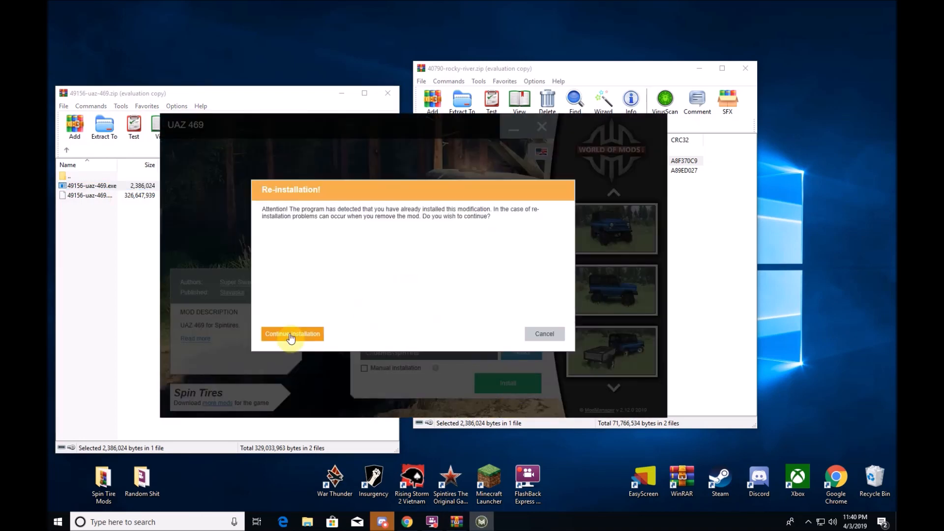
pyautogui.click(293, 334)
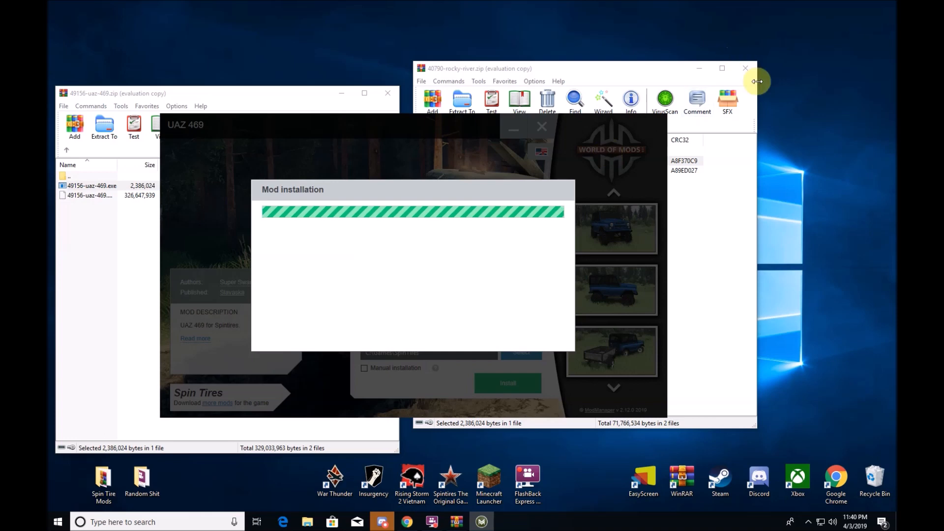
pyautogui.moveTo(746, 69)
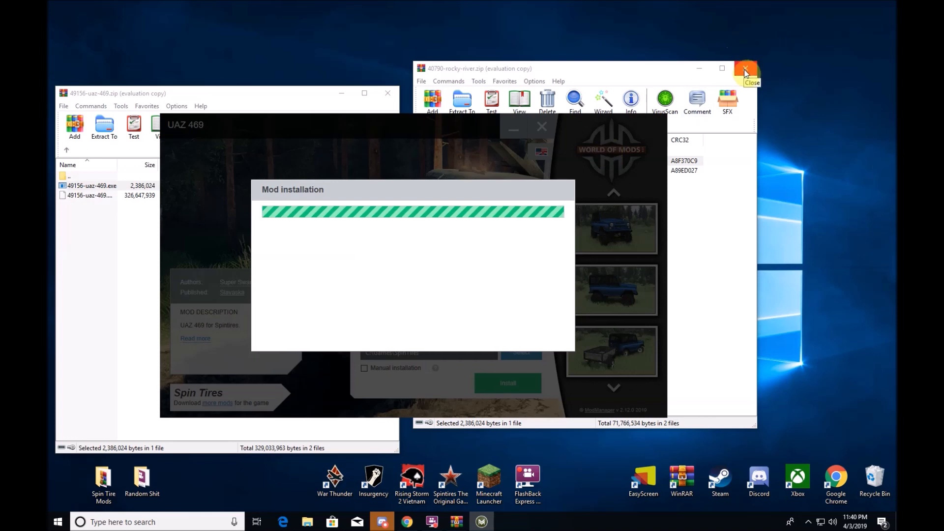
pyautogui.moveTo(447, 114)
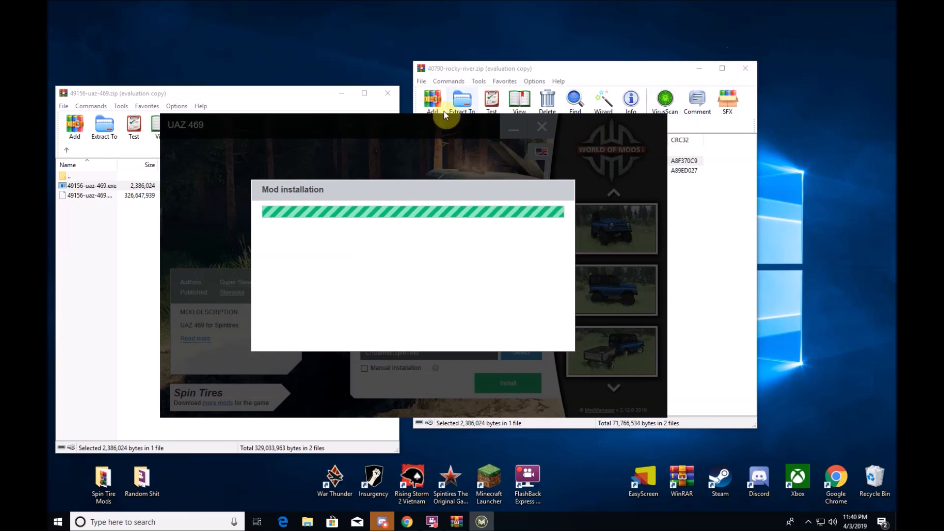
pyautogui.moveTo(742, 184)
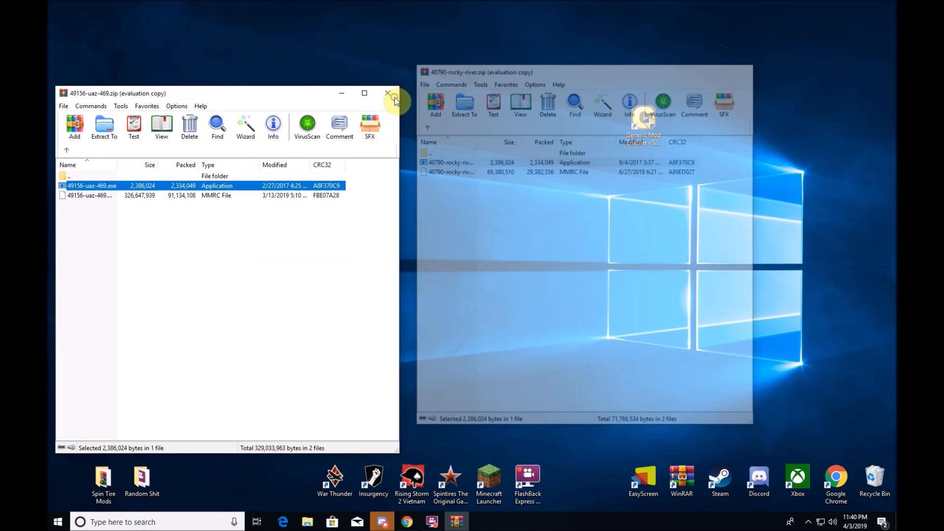
pyautogui.moveTo(524, 527)
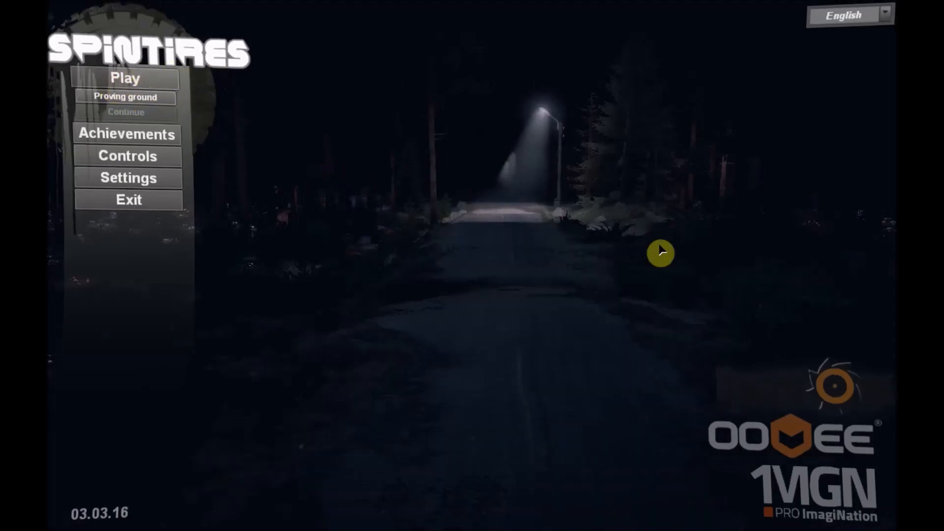
pyautogui.moveTo(284, 307)
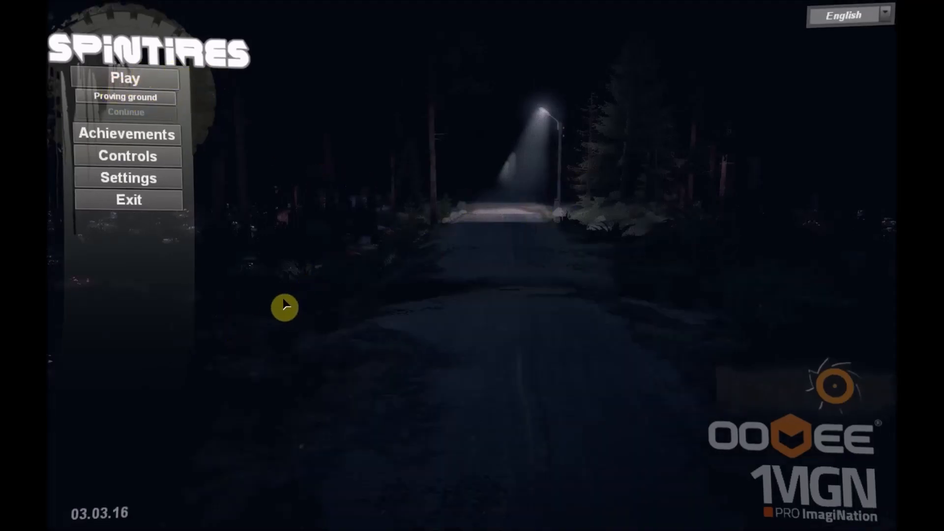
# Start a single-player game on the level_kamreki_stmods map
pyautogui.click(127, 79)
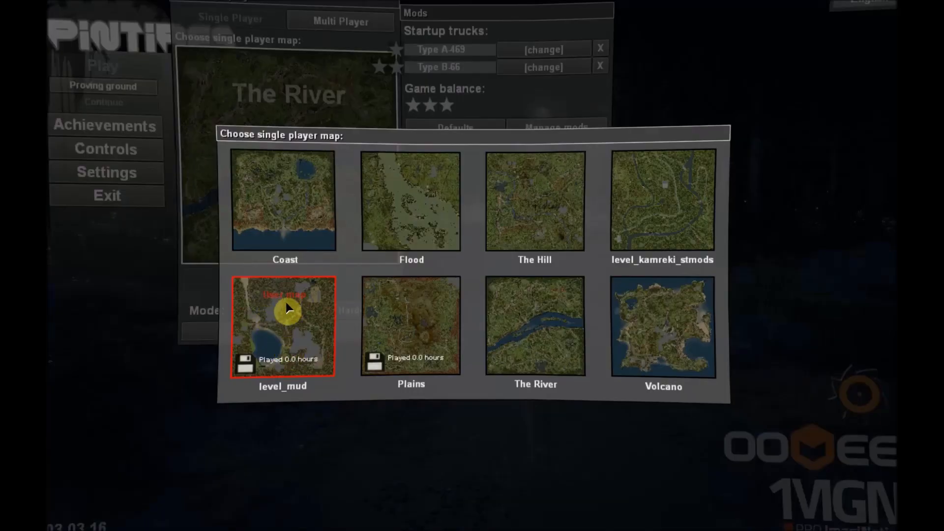
pyautogui.moveTo(679, 225)
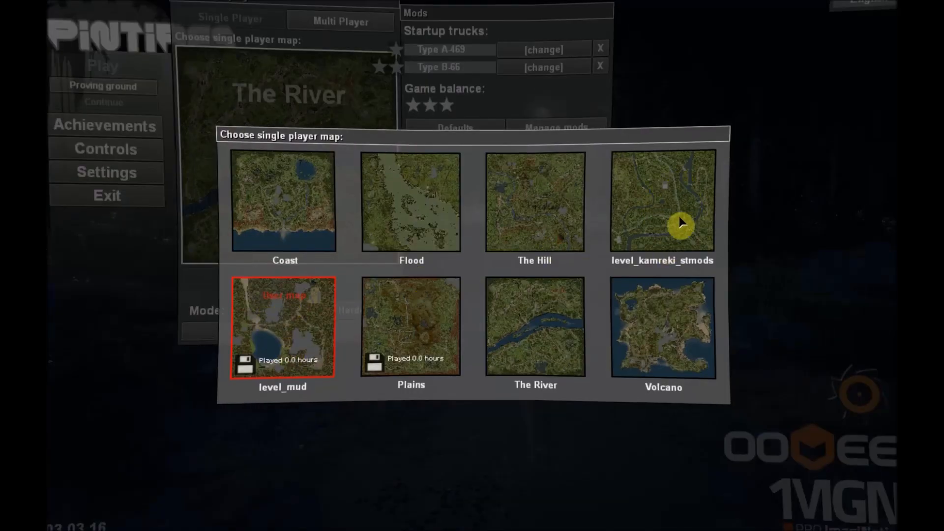
pyautogui.click(676, 228)
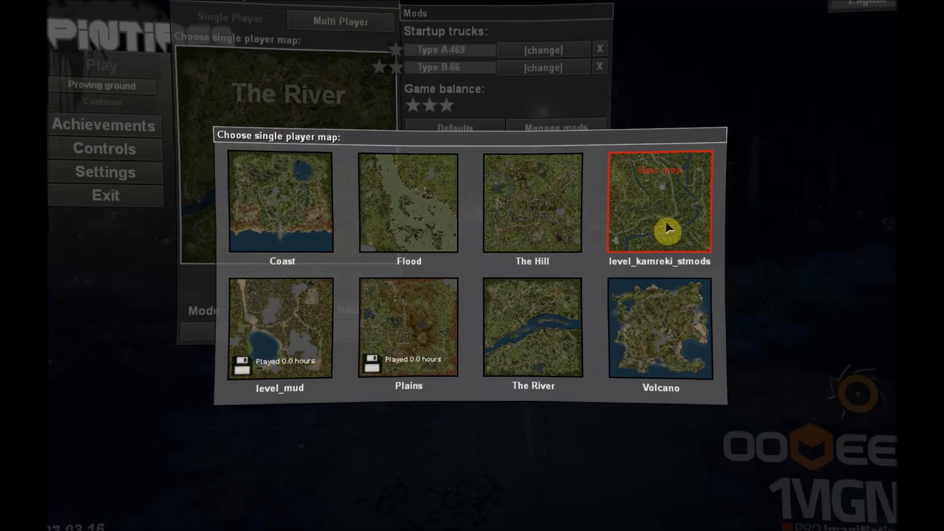
pyautogui.moveTo(486, 24)
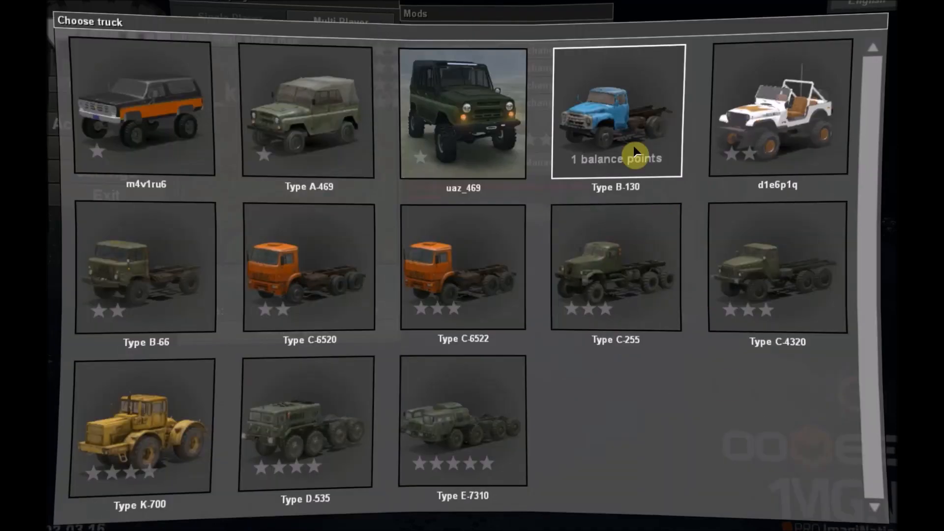
pyautogui.click(777, 274)
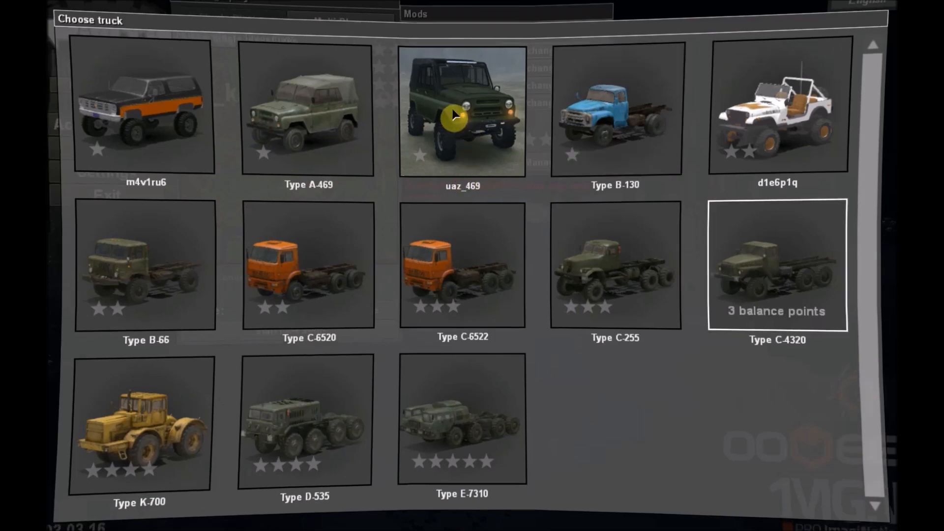
pyautogui.moveTo(462, 111)
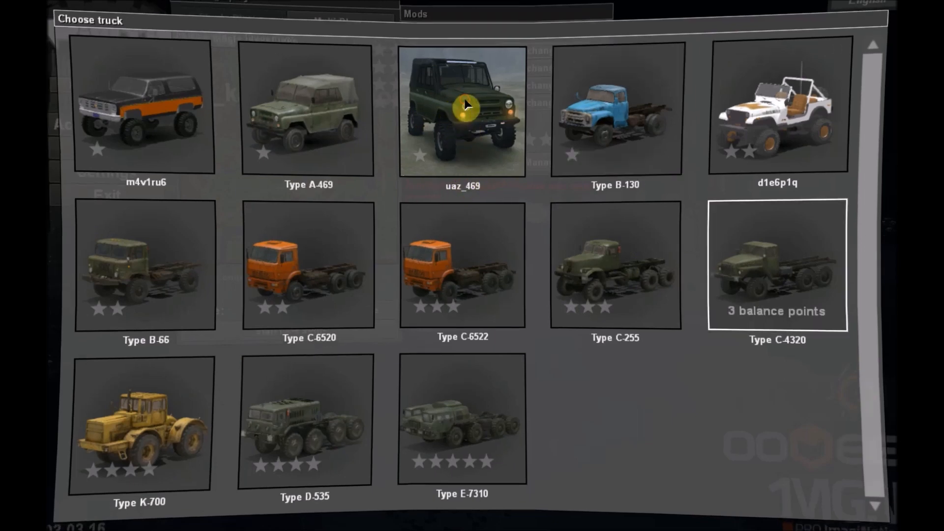
# Pick uaz_469 and the d1e6p1q jeep as startup trucks alongside m4v1ru6
pyautogui.click(463, 107)
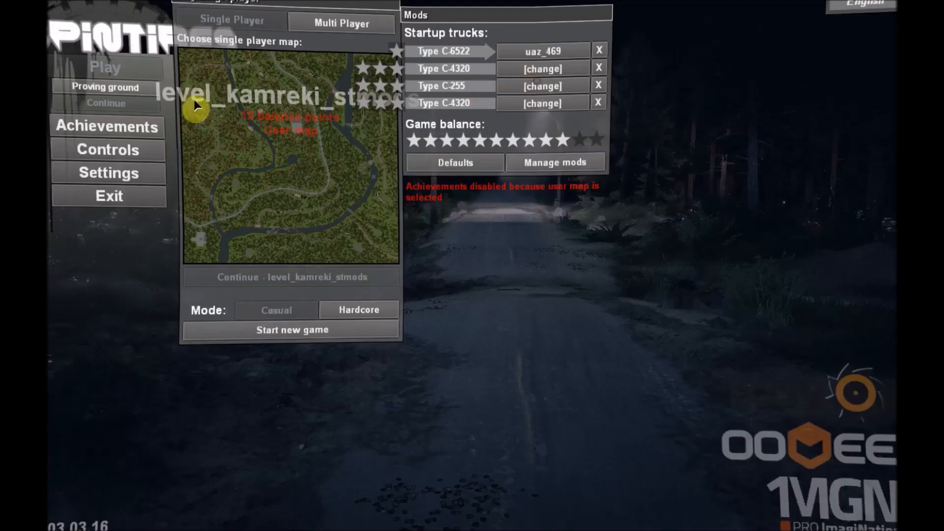
pyautogui.click(543, 51)
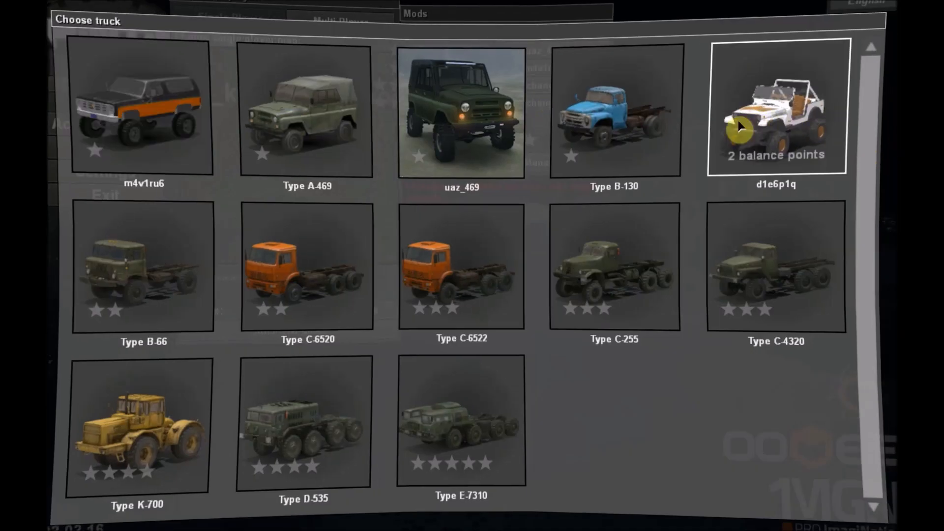
pyautogui.click(742, 126)
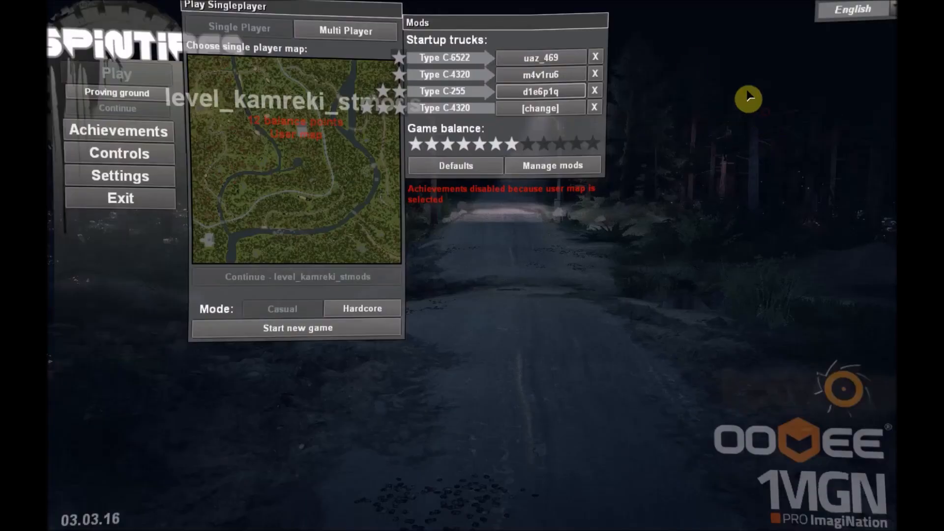
pyautogui.click(296, 328)
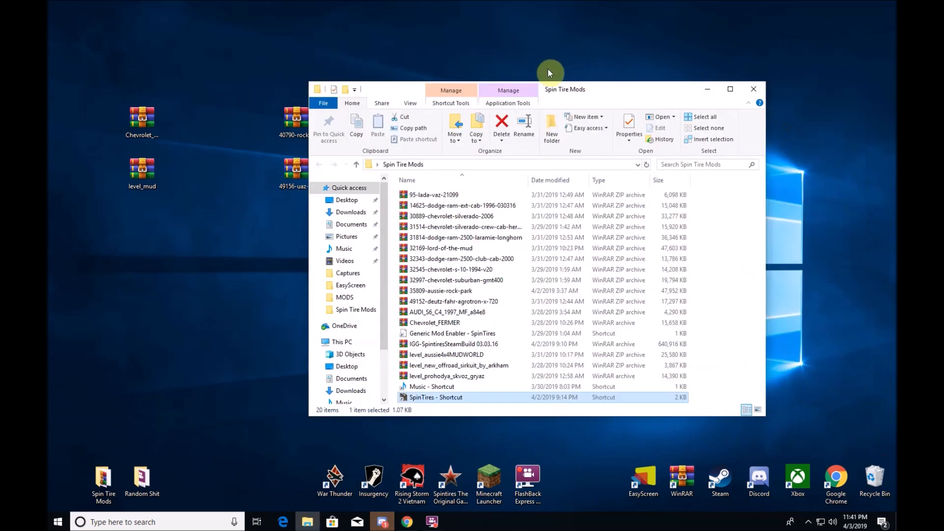
# Move the Spin Tire Mods folder window further up and left on the desktop
pyautogui.moveTo(565, 90); pyautogui.dragTo(453, 58)
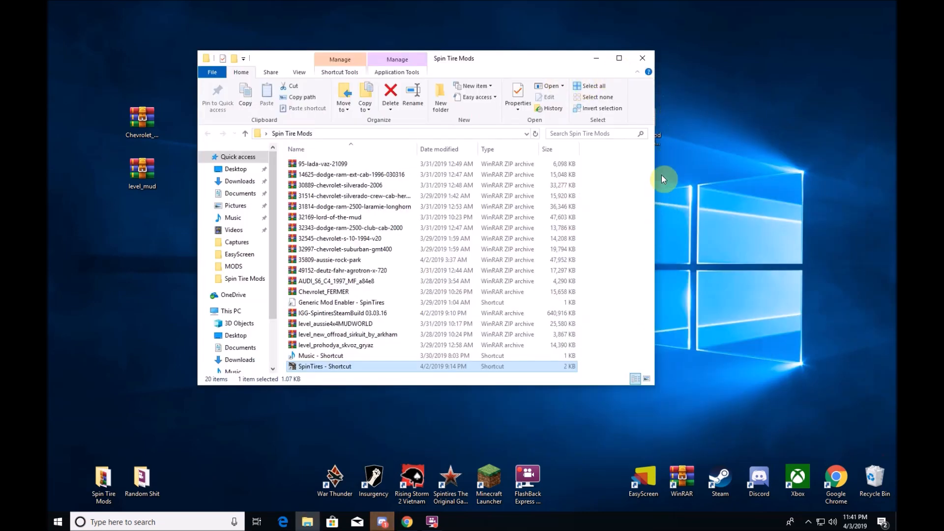
pyautogui.moveTo(615, 134)
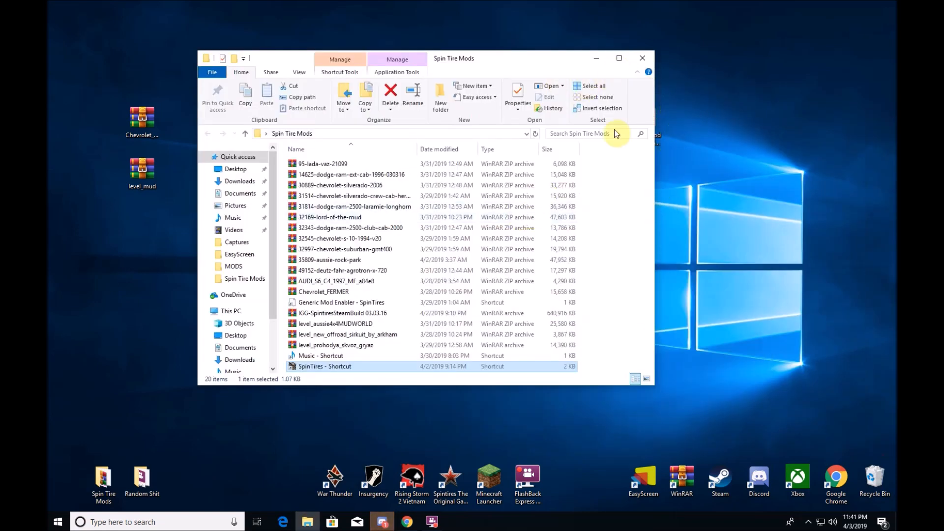